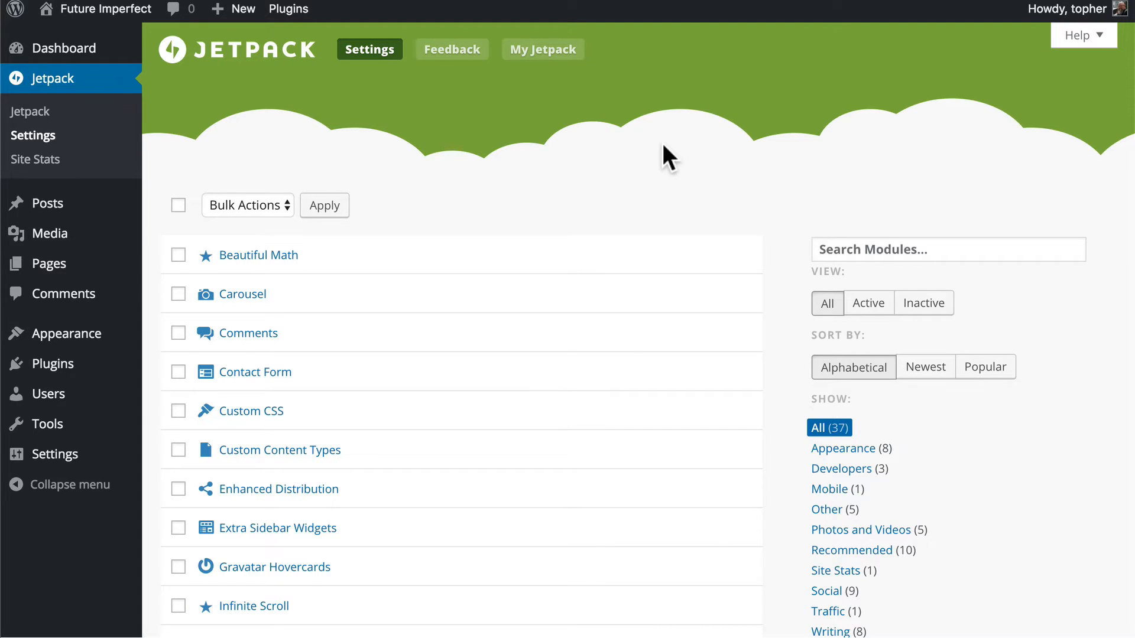
mouse_move(158, 534)
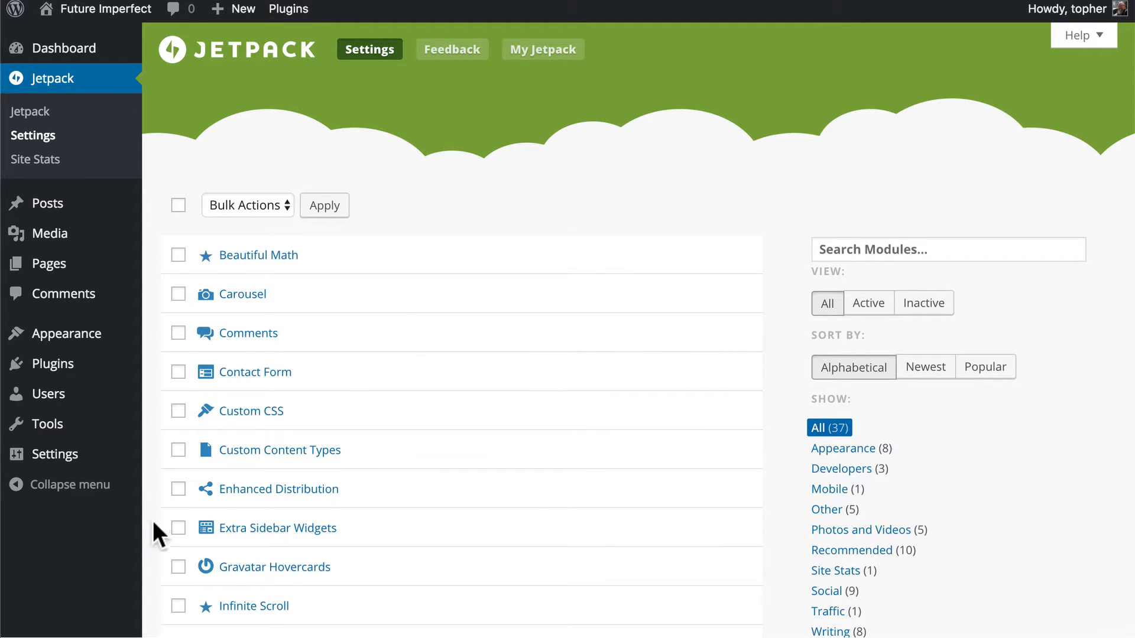
mouse_move(188, 347)
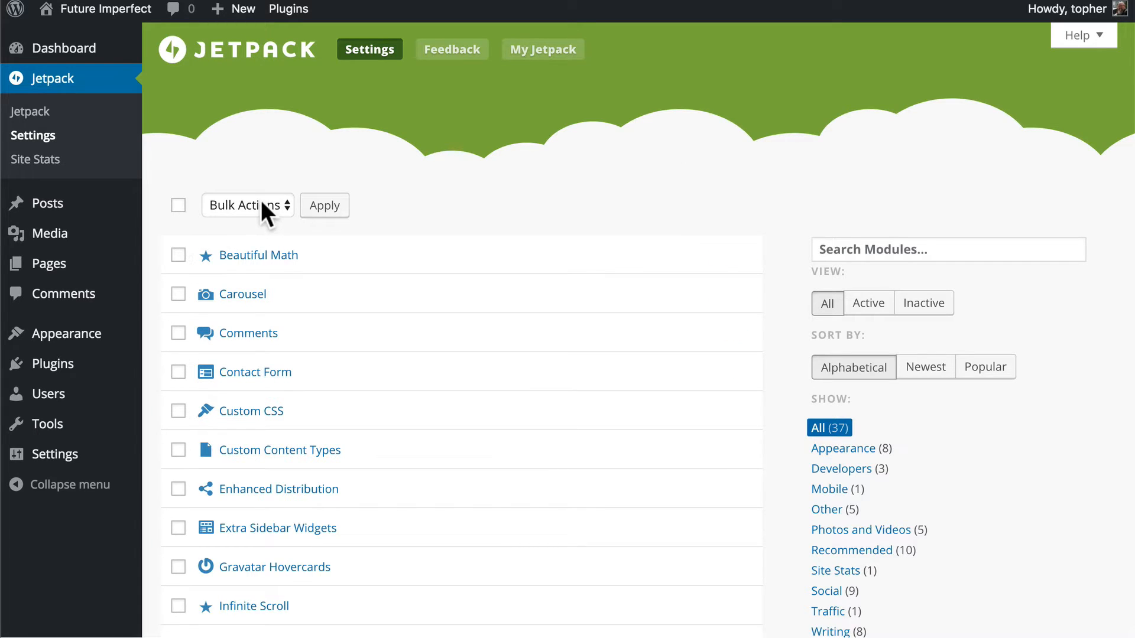
- Browse the Jetpack module list, searching 'share', filtering to active modules and trying the sort orders
click(246, 206)
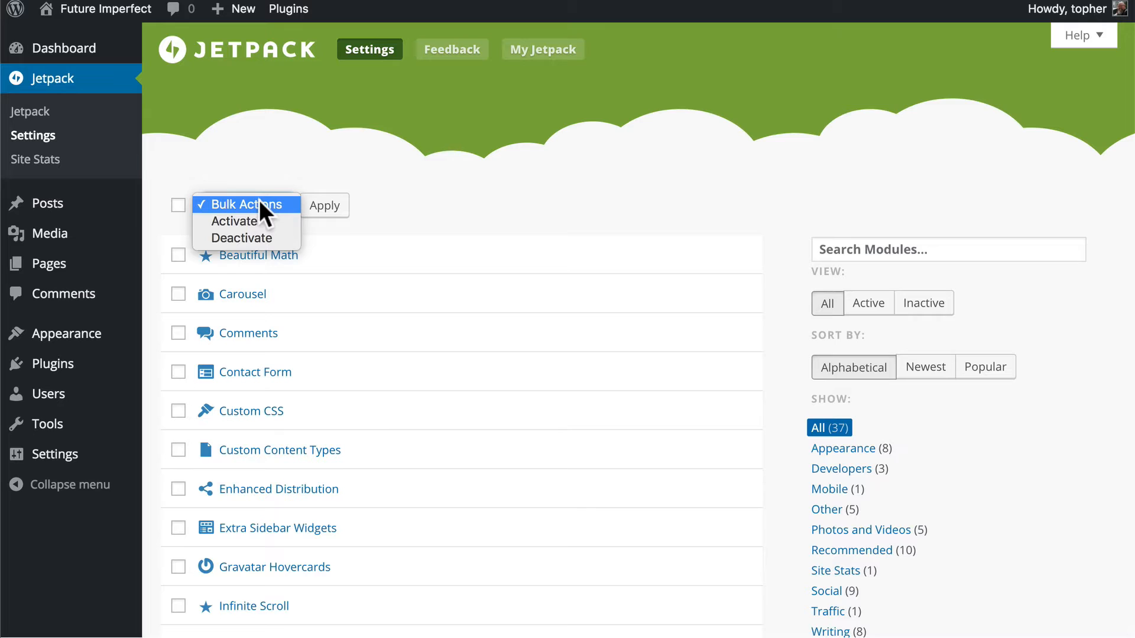
mouse_move(245, 158)
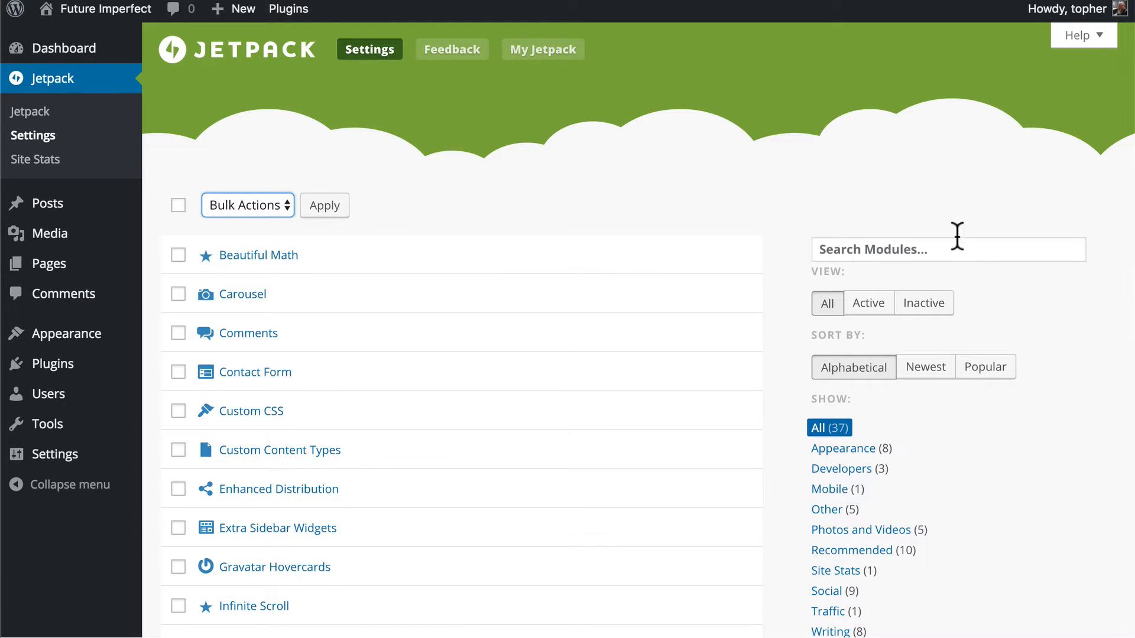
click(948, 249)
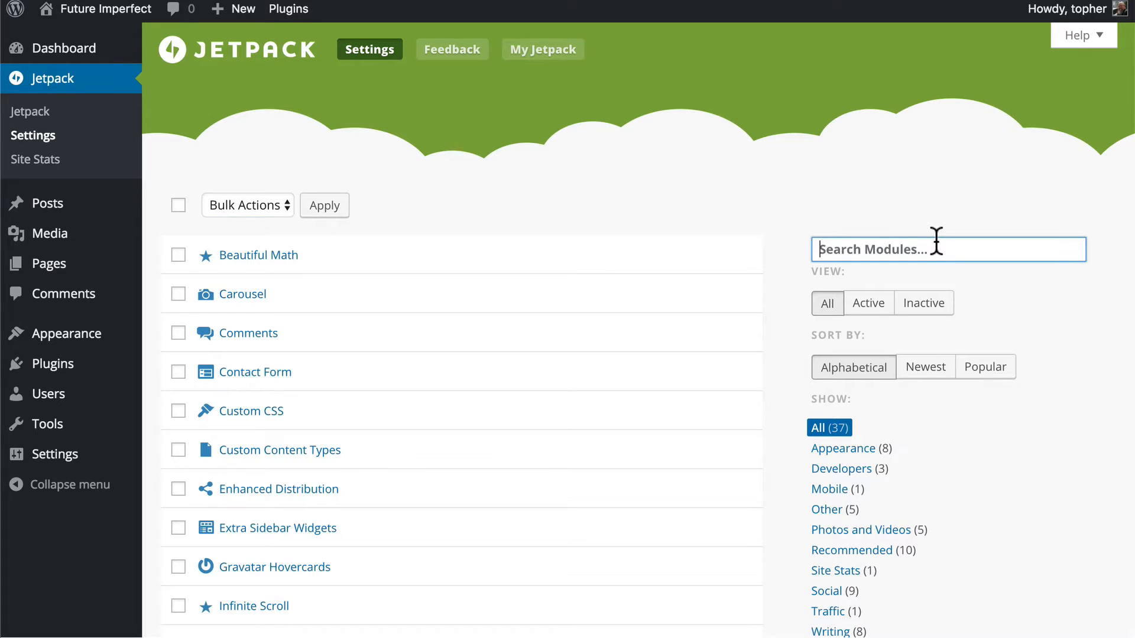
text(share)
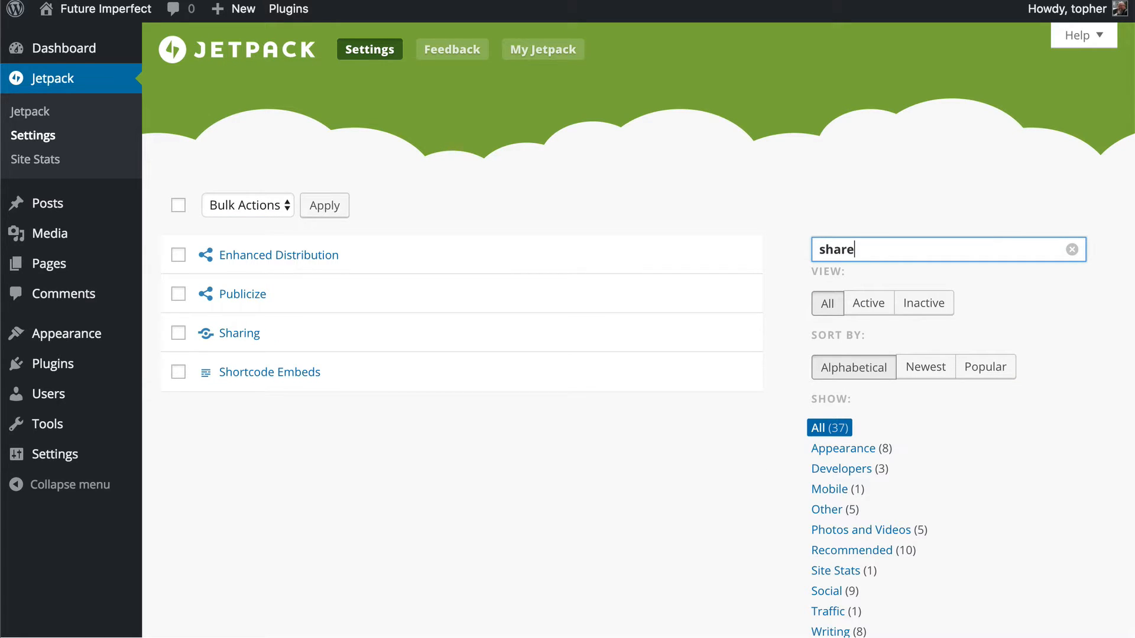
click(1071, 249)
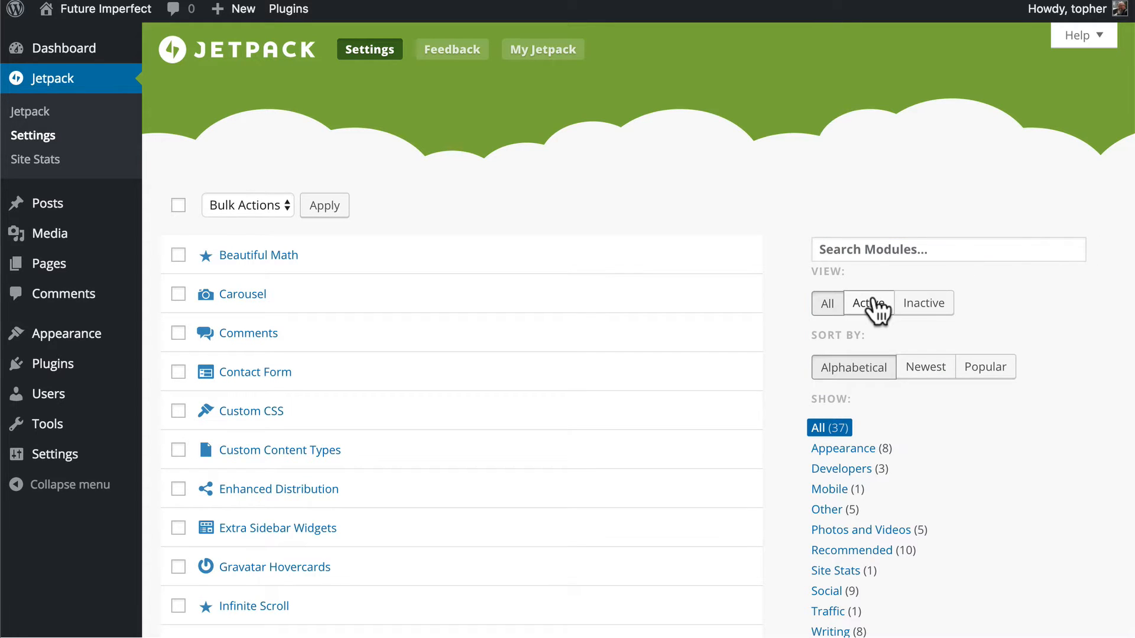
click(868, 303)
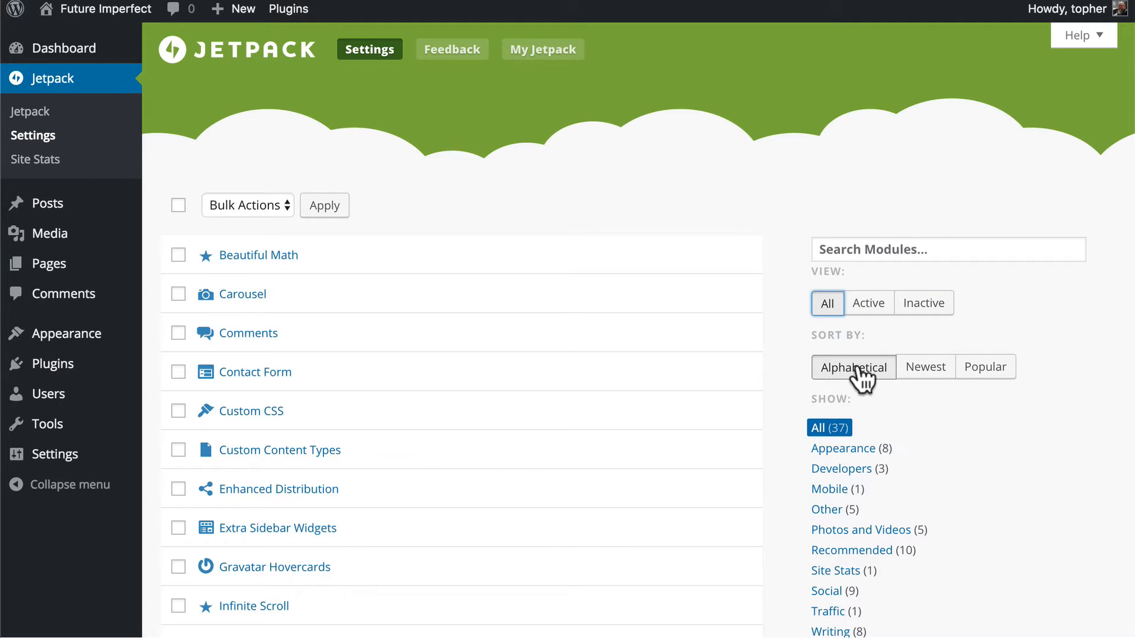
mouse_move(920, 371)
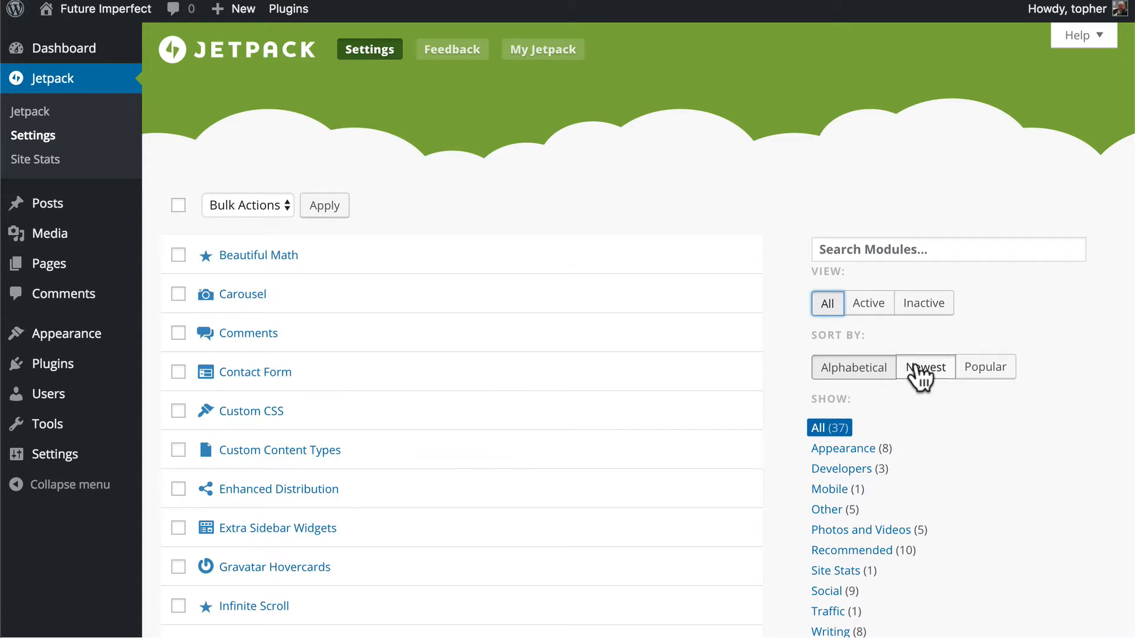
click(986, 366)
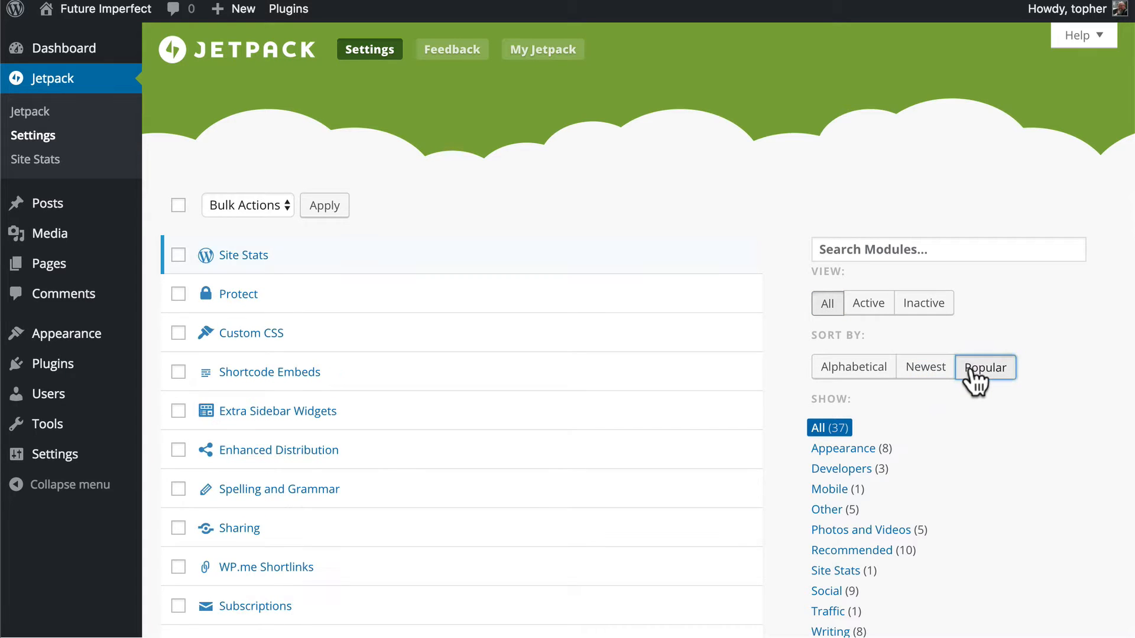
click(854, 366)
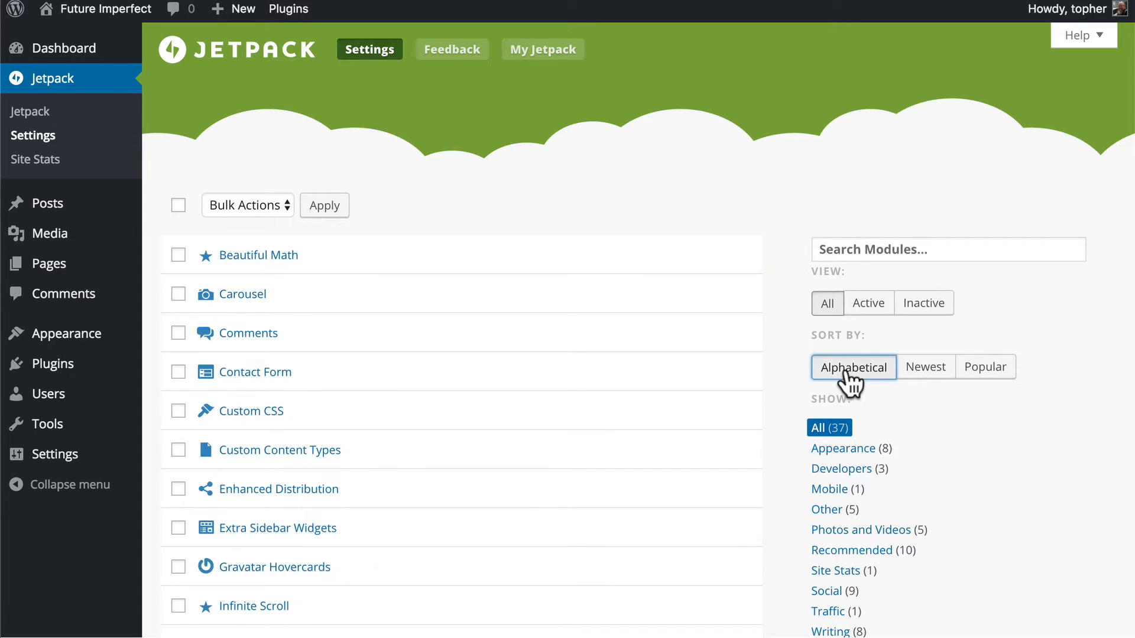
scroll(down, 3)
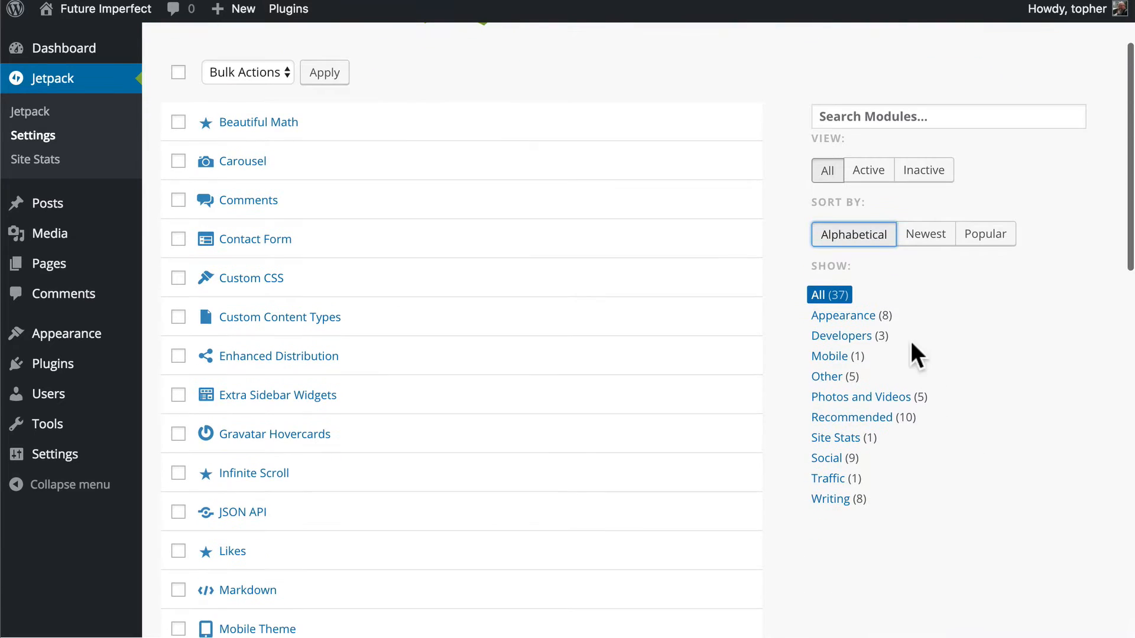
mouse_move(845, 331)
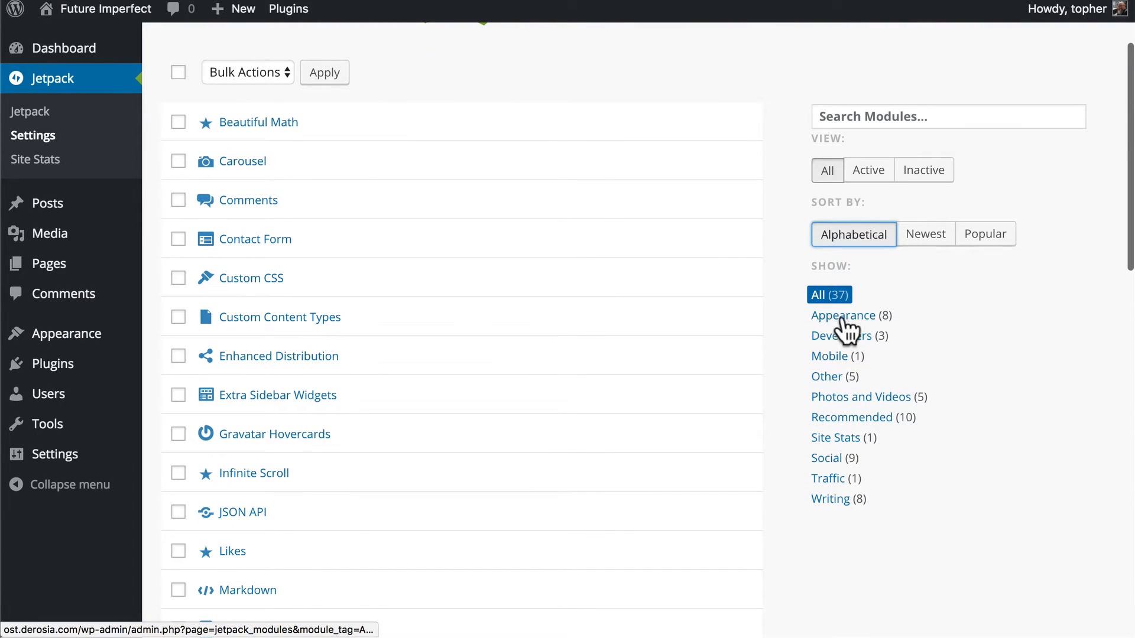
click(827, 458)
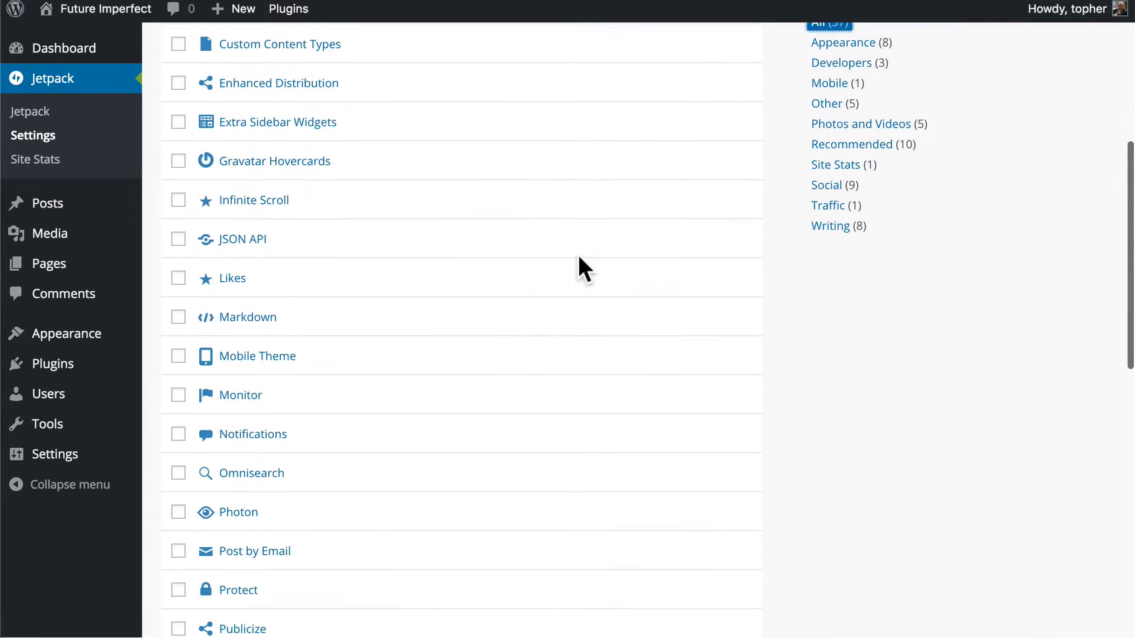
scroll(down, 3)
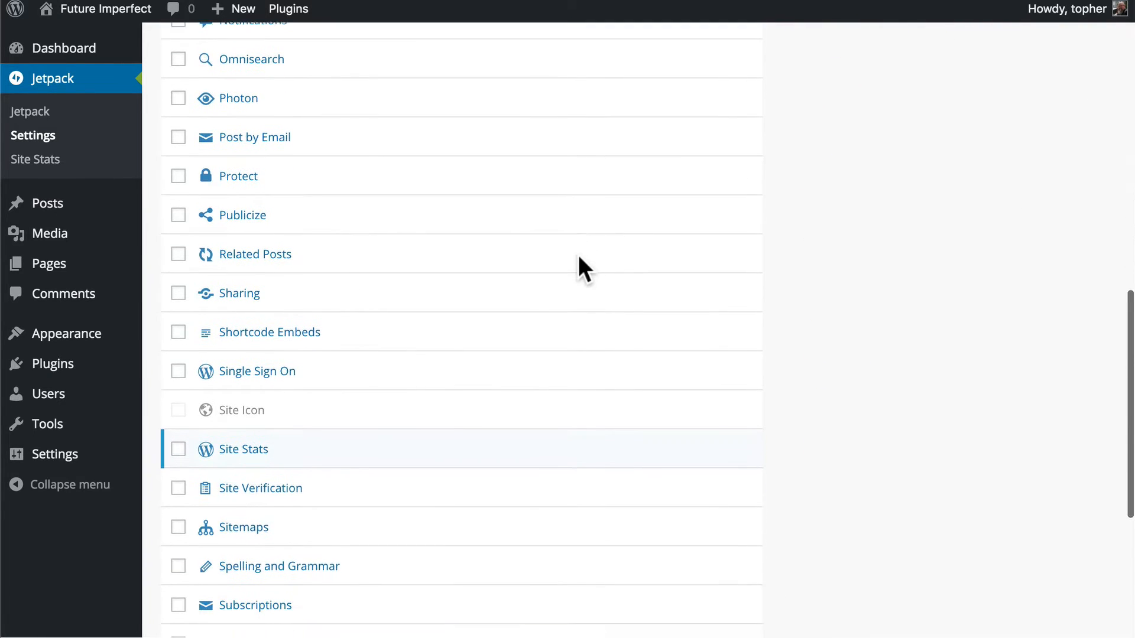
mouse_move(233, 284)
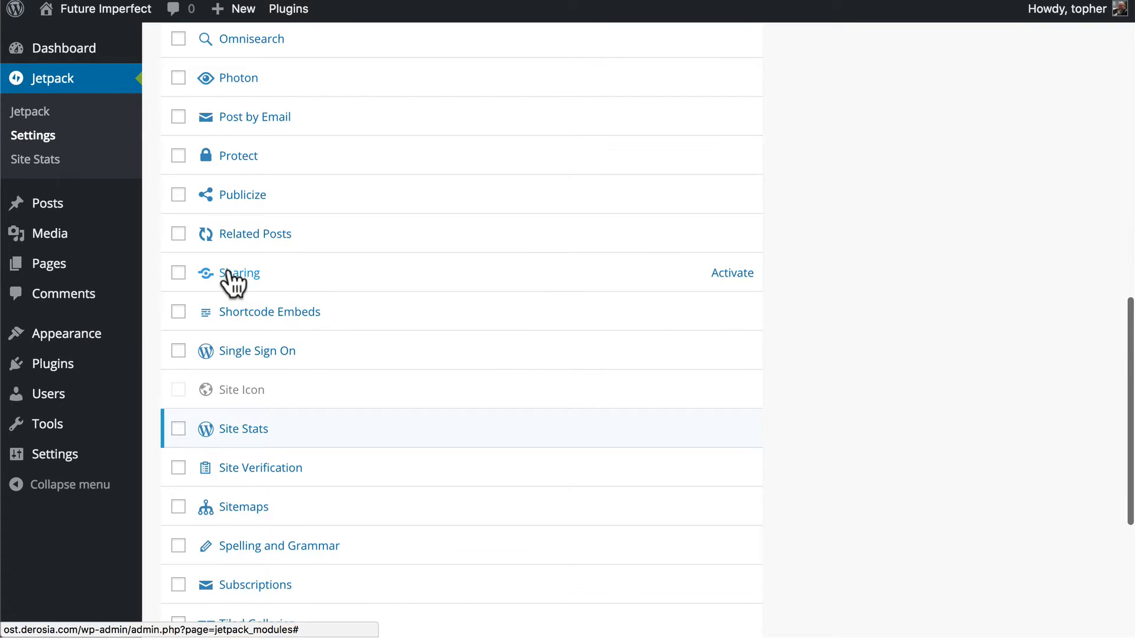
- Activate the Sharing module from its details dialog
click(232, 273)
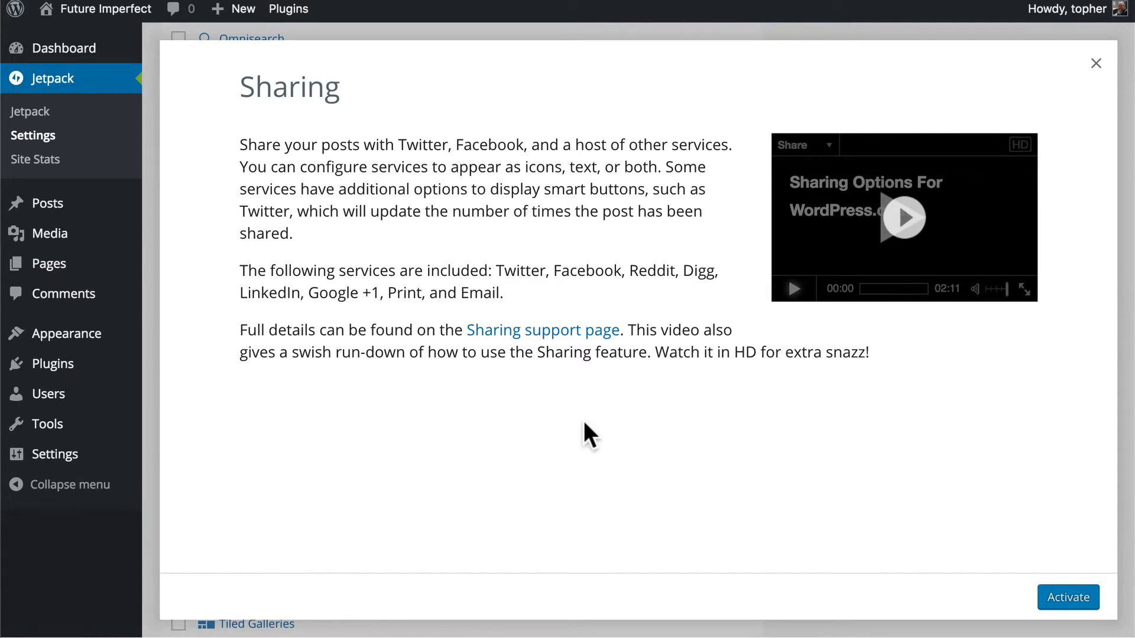
mouse_move(794, 292)
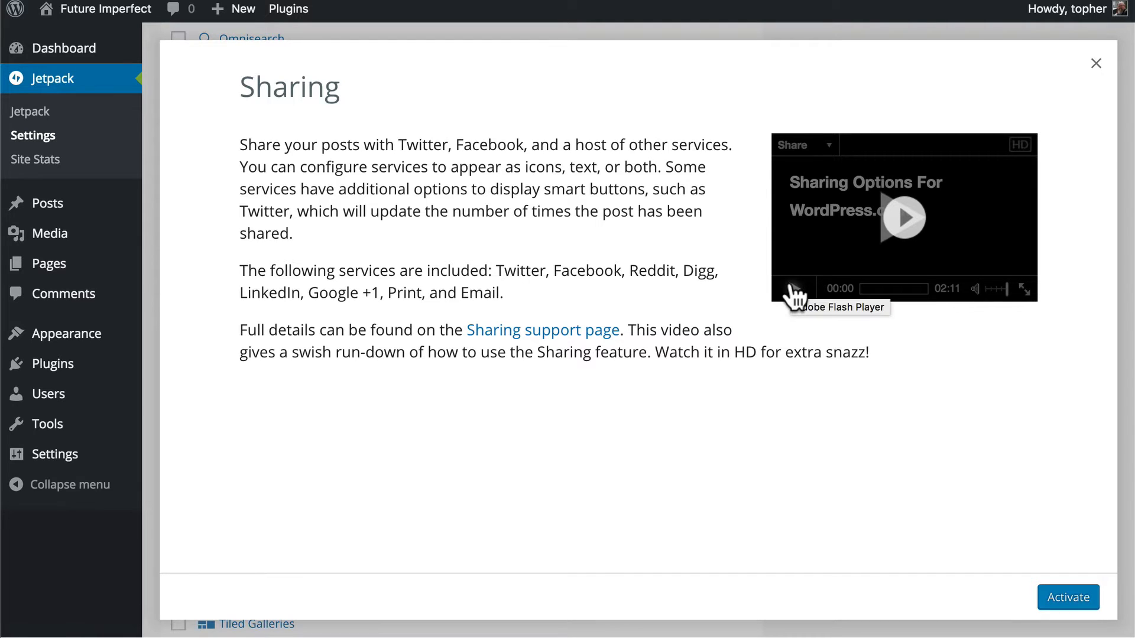
mouse_move(1097, 611)
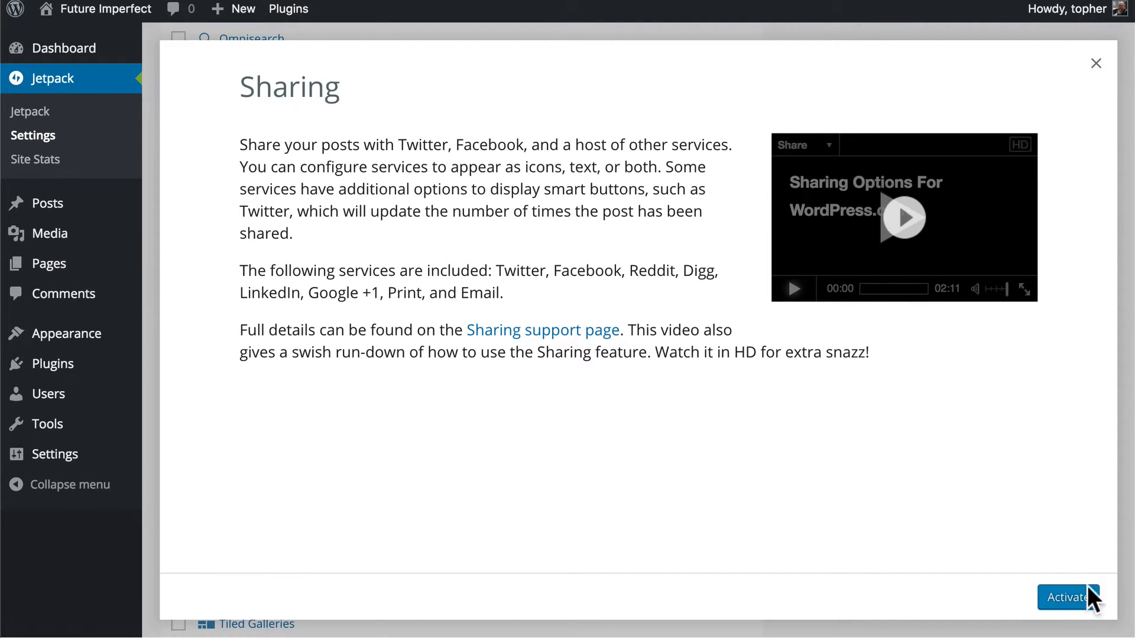
click(1069, 613)
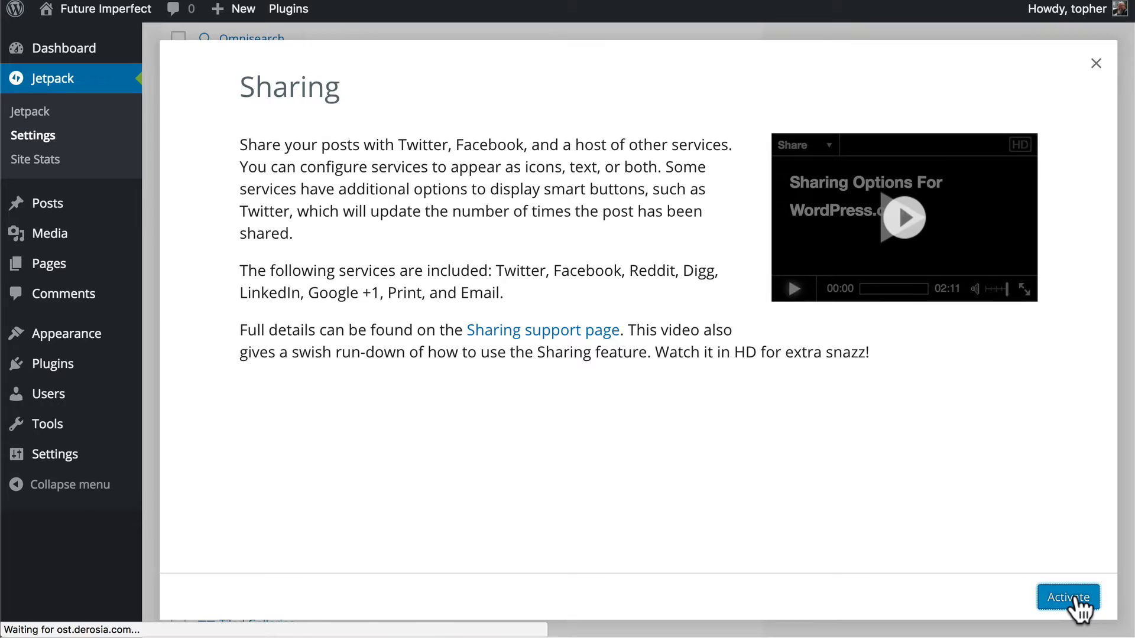
click(1069, 598)
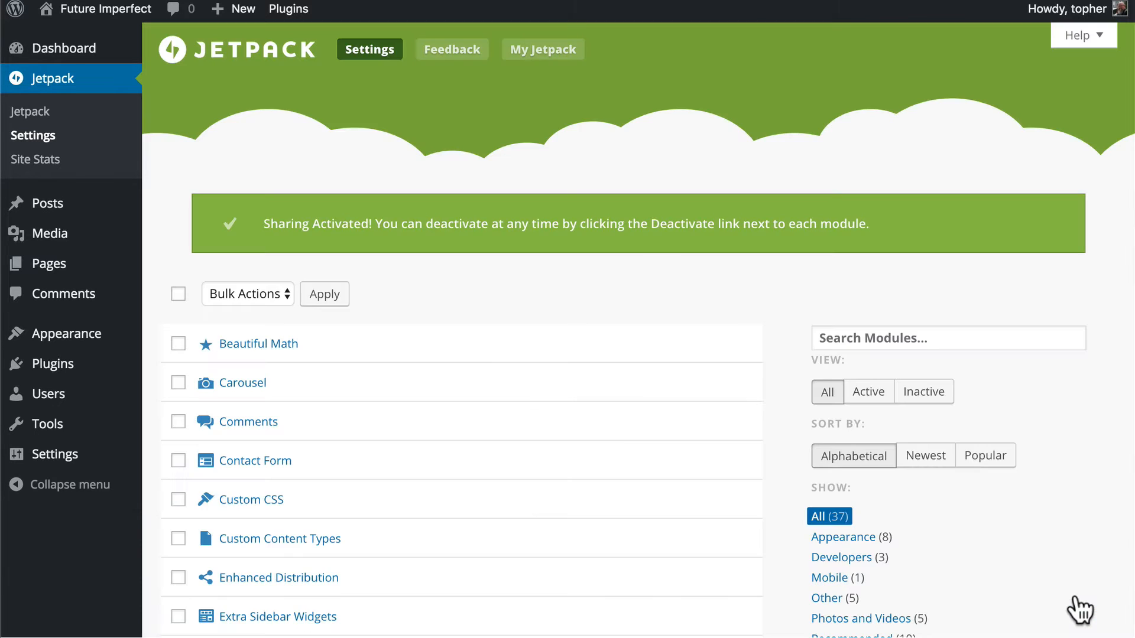
- Open the Sharing module's Configure link to reach Sharing Settings
scroll(down, 3)
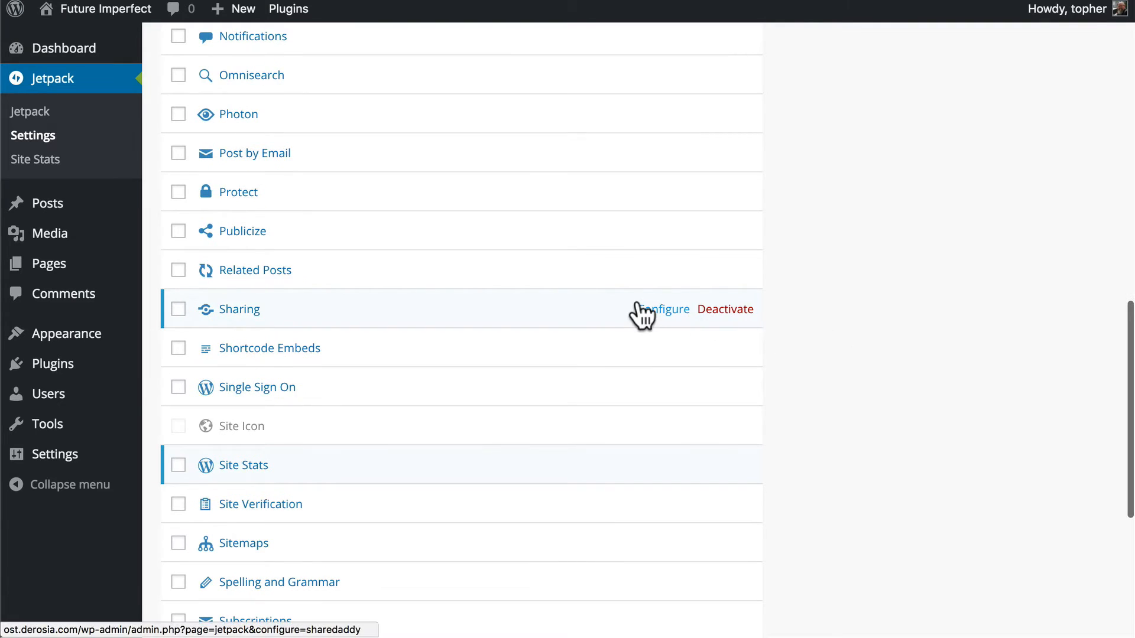
mouse_move(660, 328)
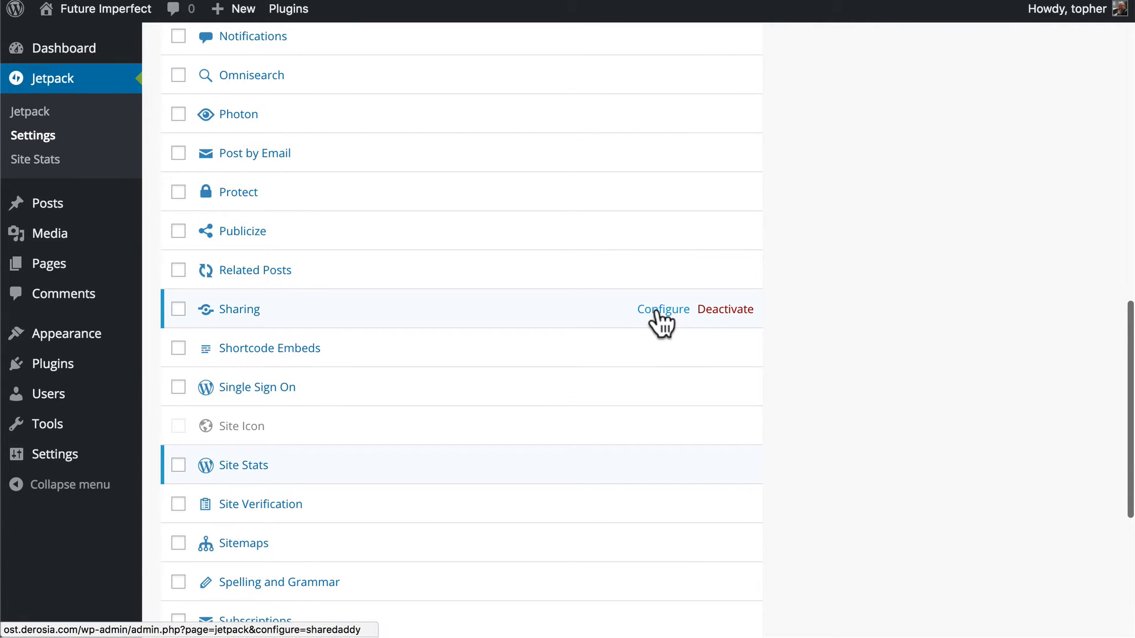
click(663, 310)
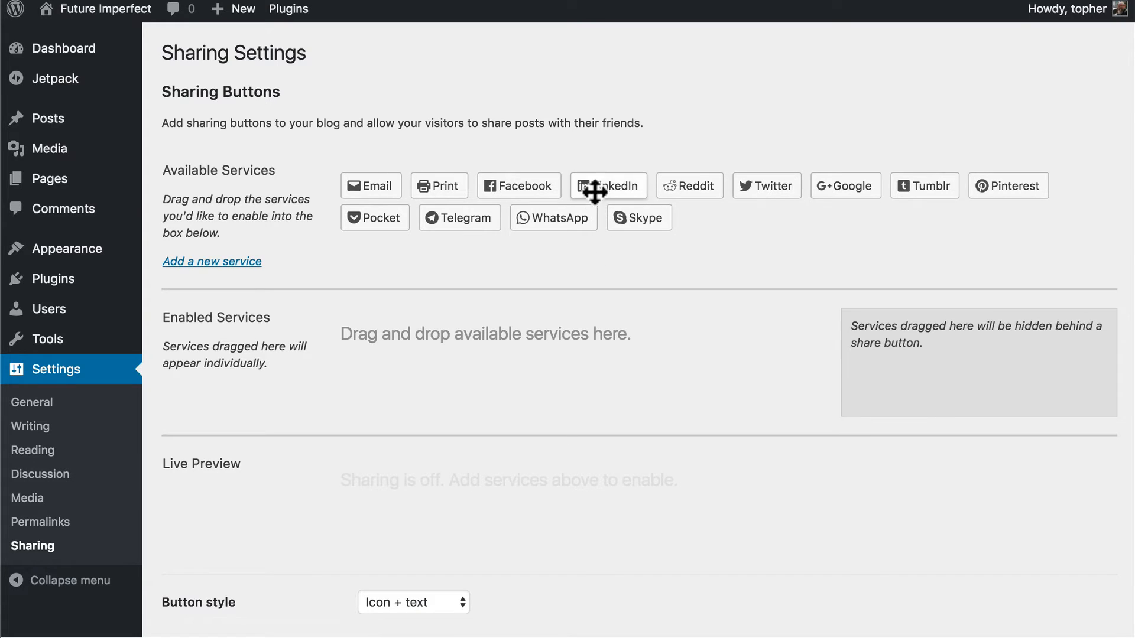
mouse_move(565, 209)
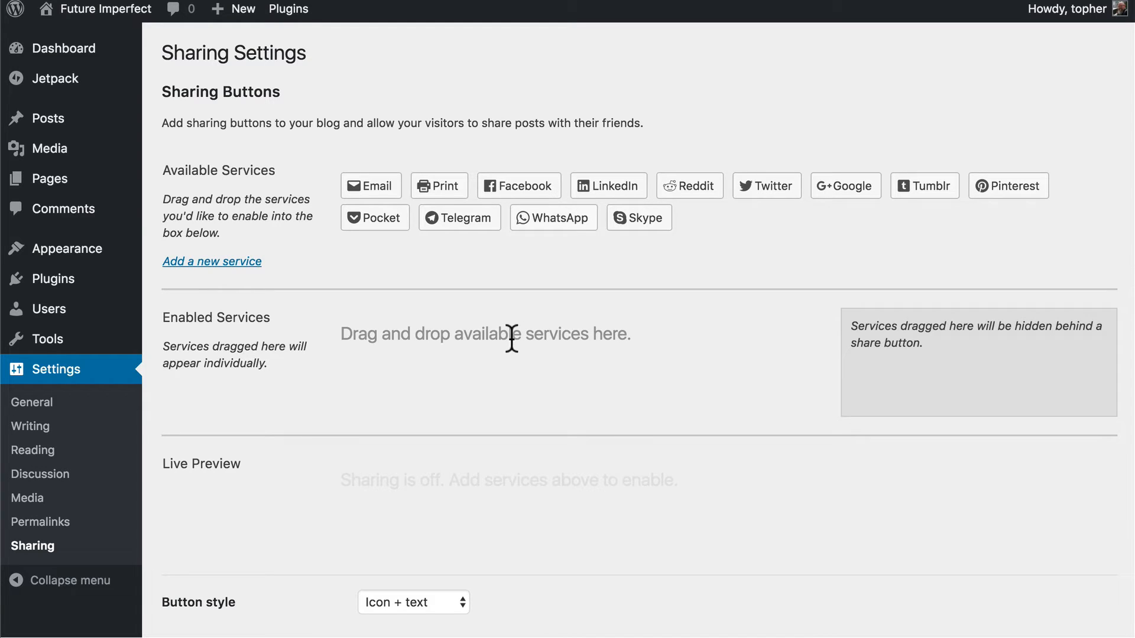
mouse_move(367, 184)
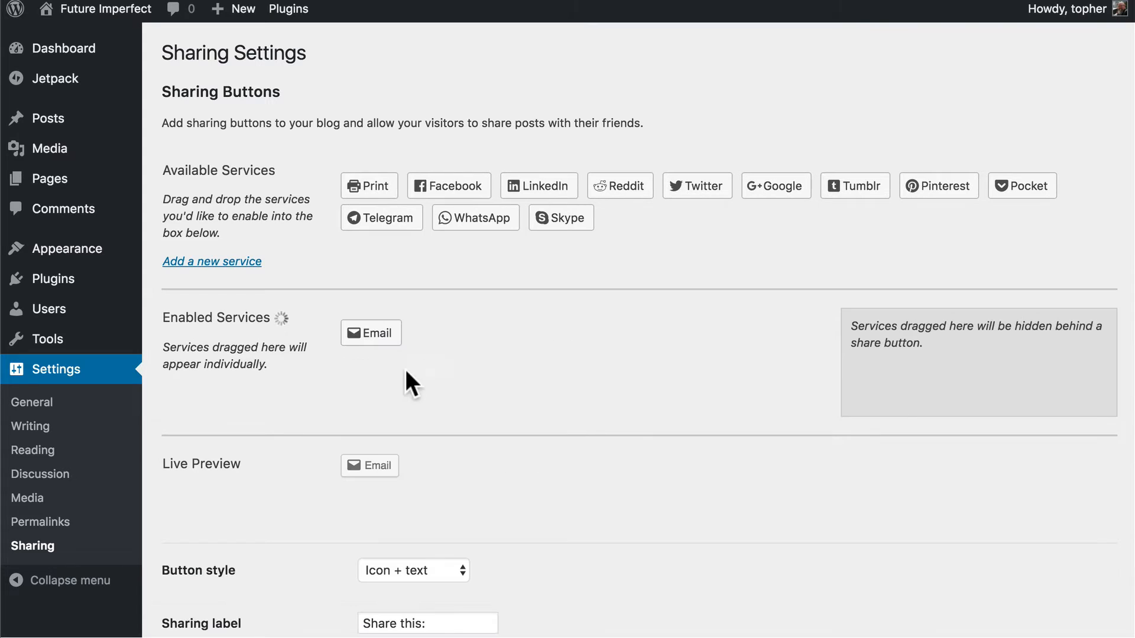
- Drag Facebook and Twitter into the Enabled Services box alongside Email
drag(449, 186, 453, 332)
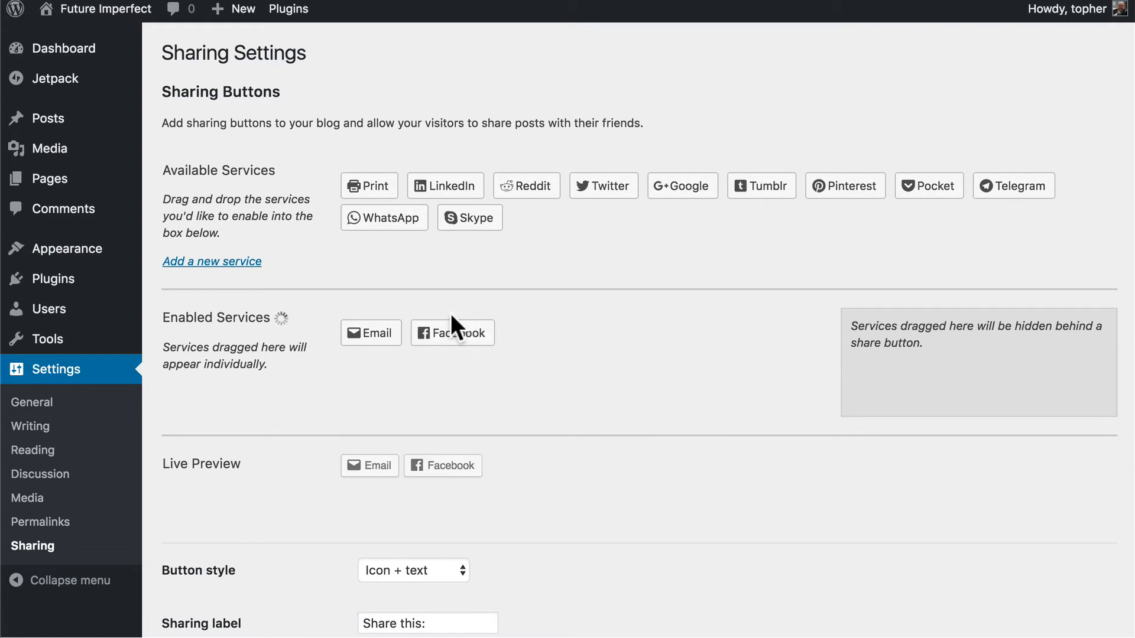
drag(603, 186, 610, 247)
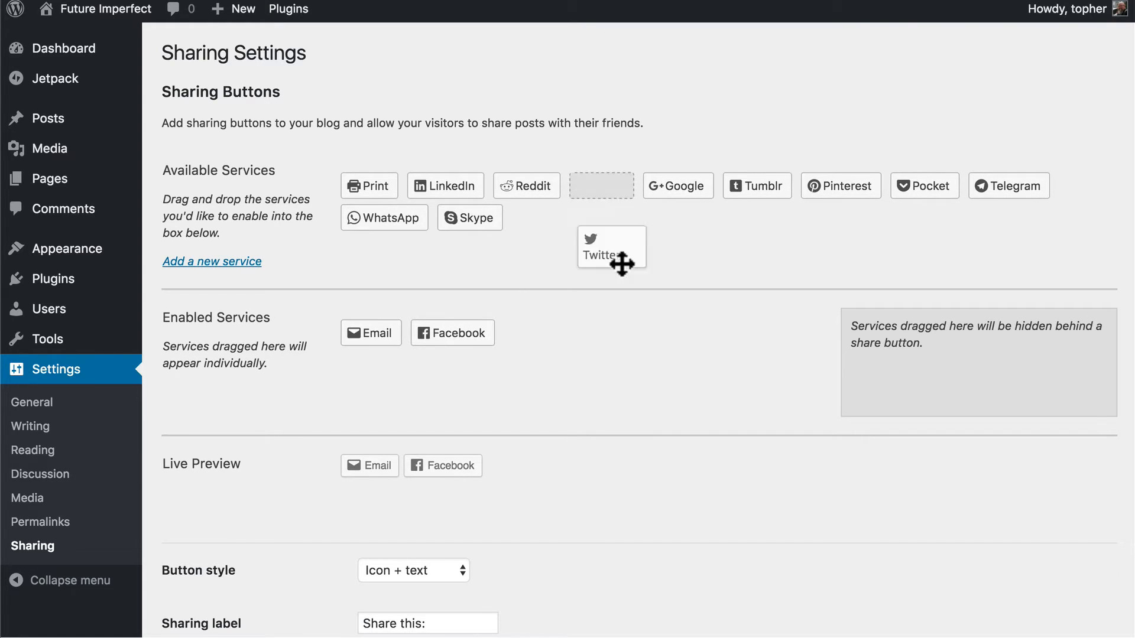
drag(610, 247, 536, 333)
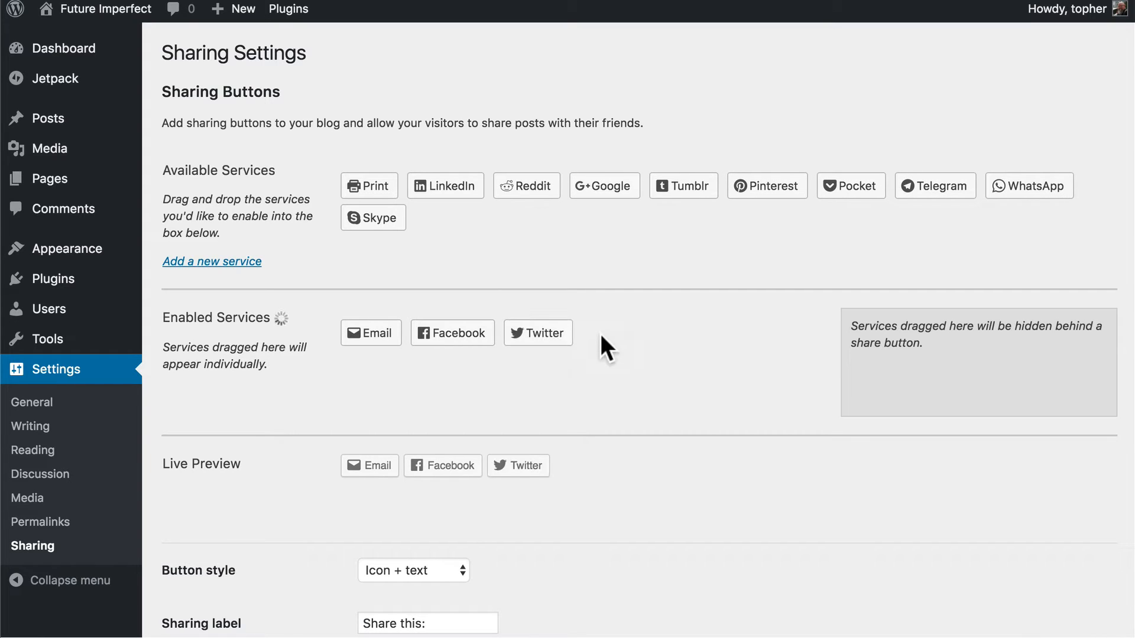
scroll(down, 3)
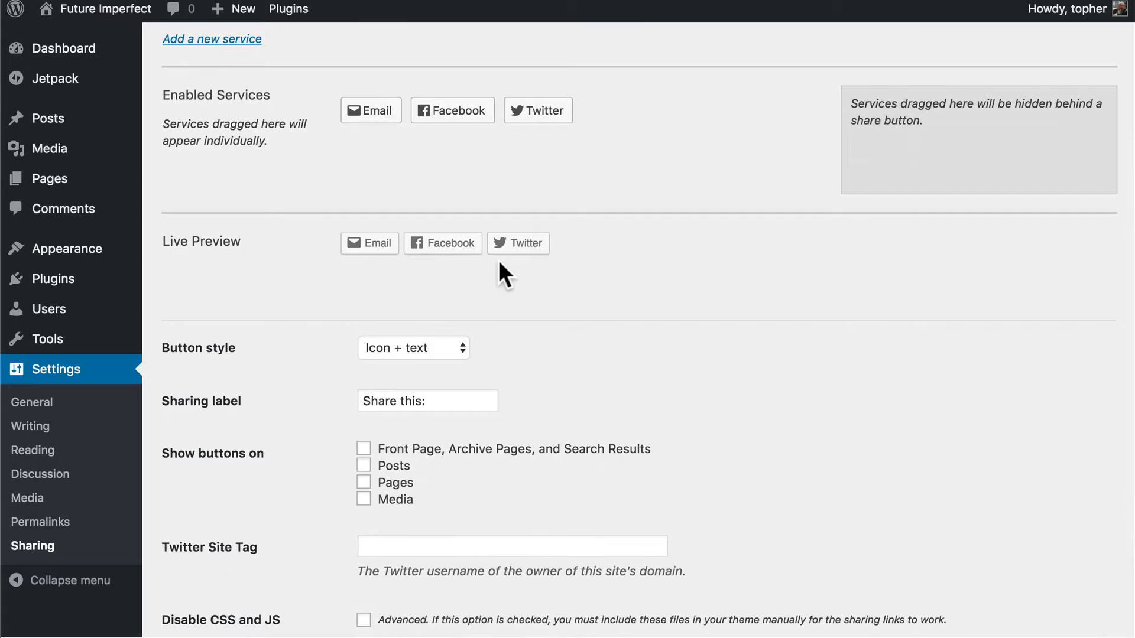
- Try the icon-plus-text and text-only button styles, then settle on Official buttons
click(414, 348)
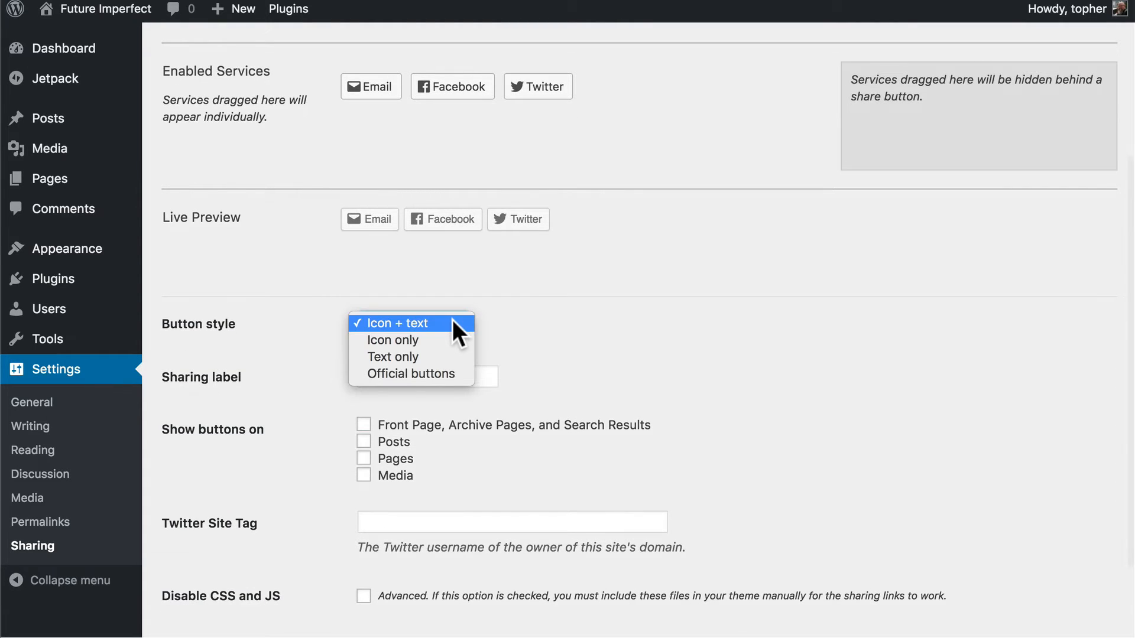
click(397, 323)
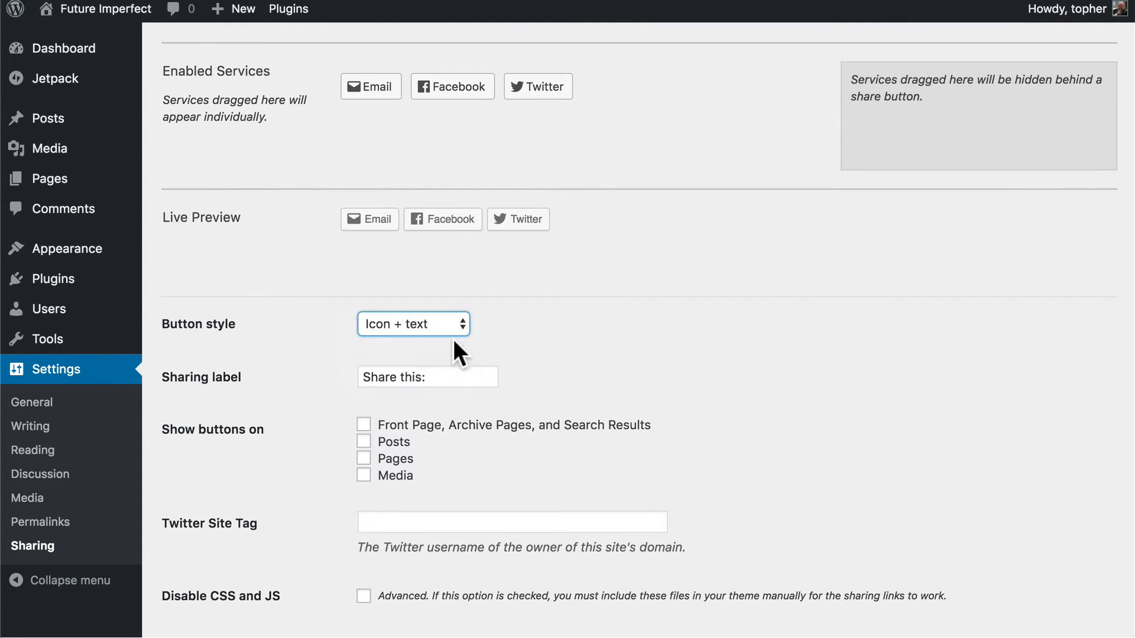
click(414, 324)
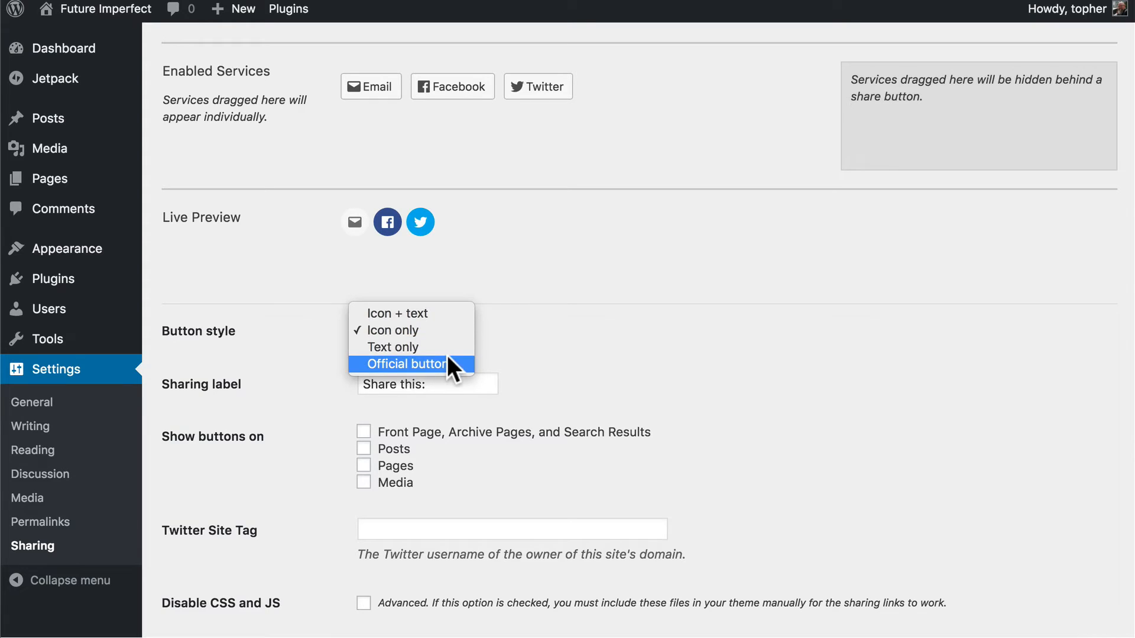
click(392, 347)
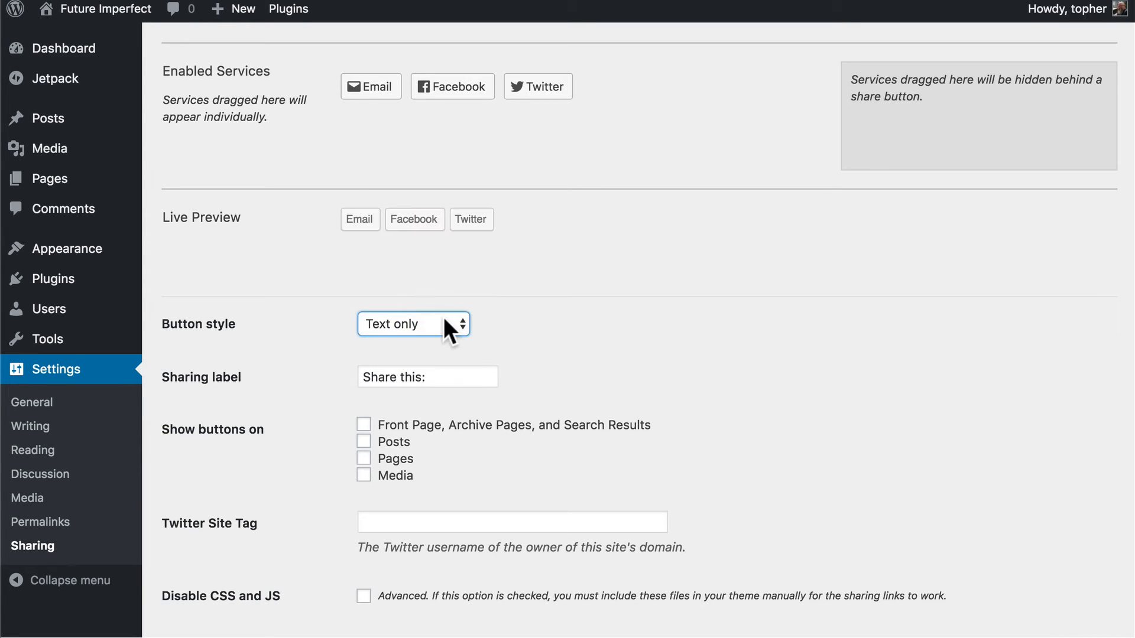
click(414, 324)
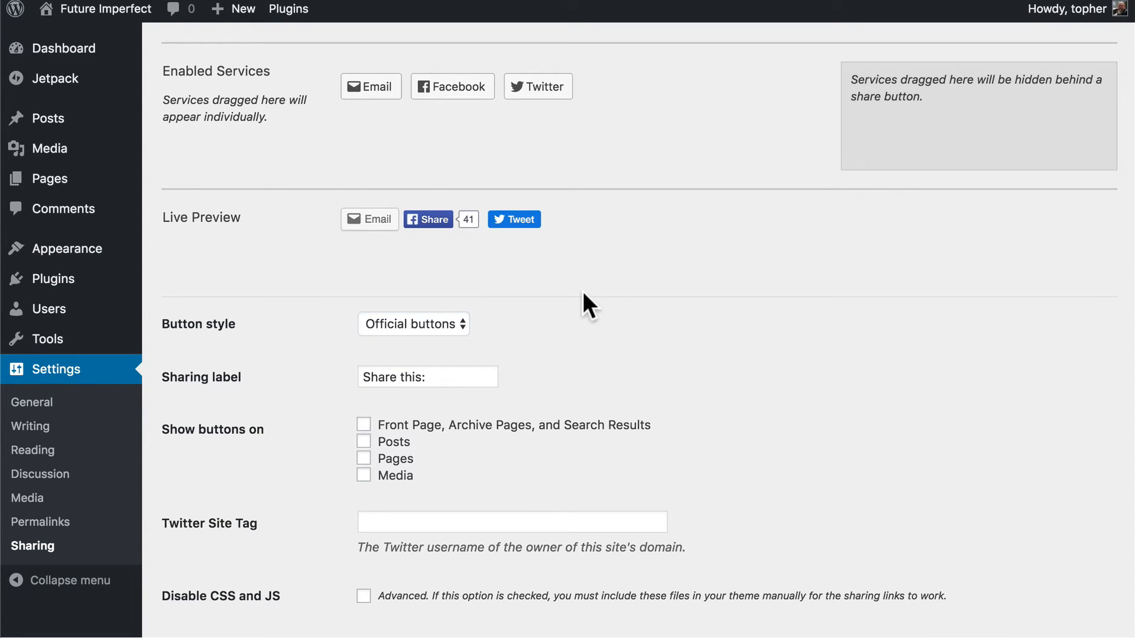
click(449, 377)
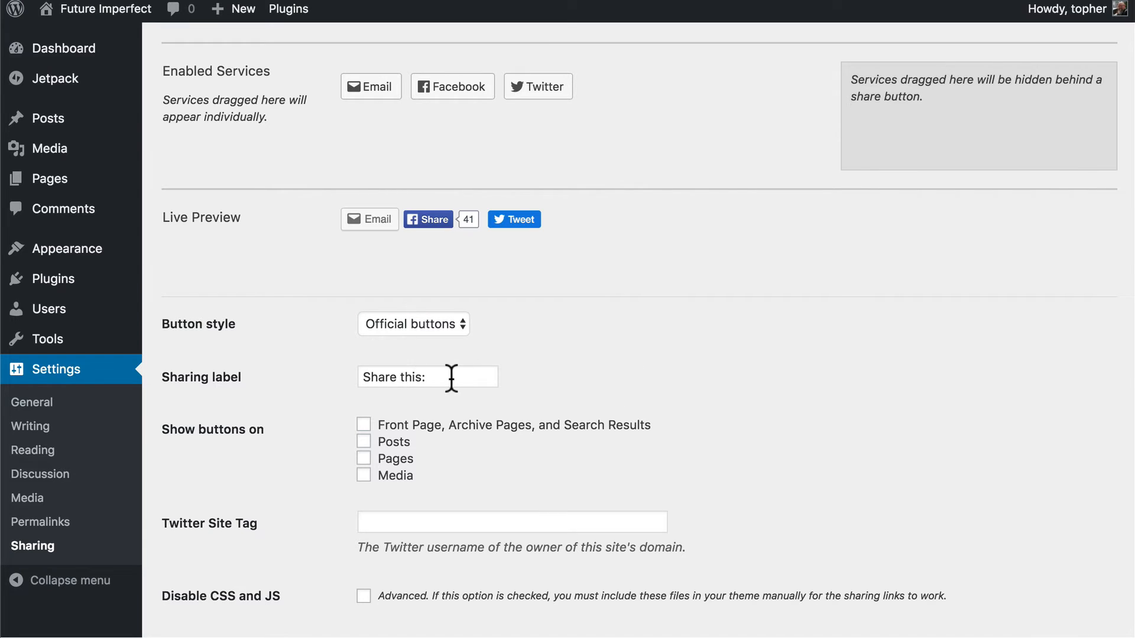
scroll(down, 3)
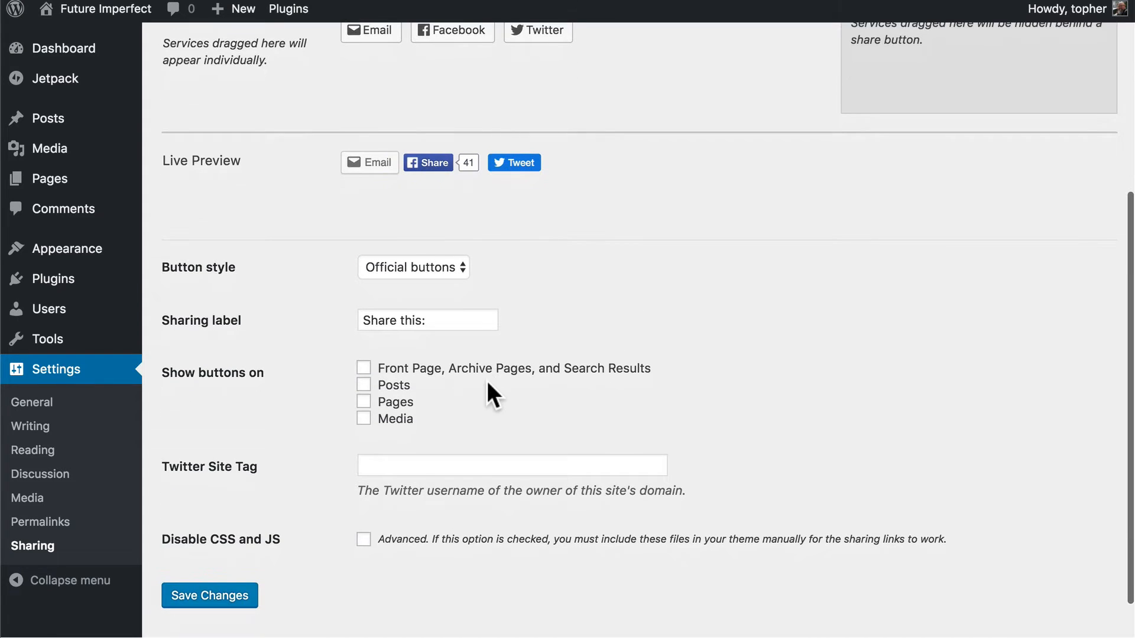
- Show buttons on pages too, set the Twitter site tag to 'topher', and save the settings
scroll(down, 3)
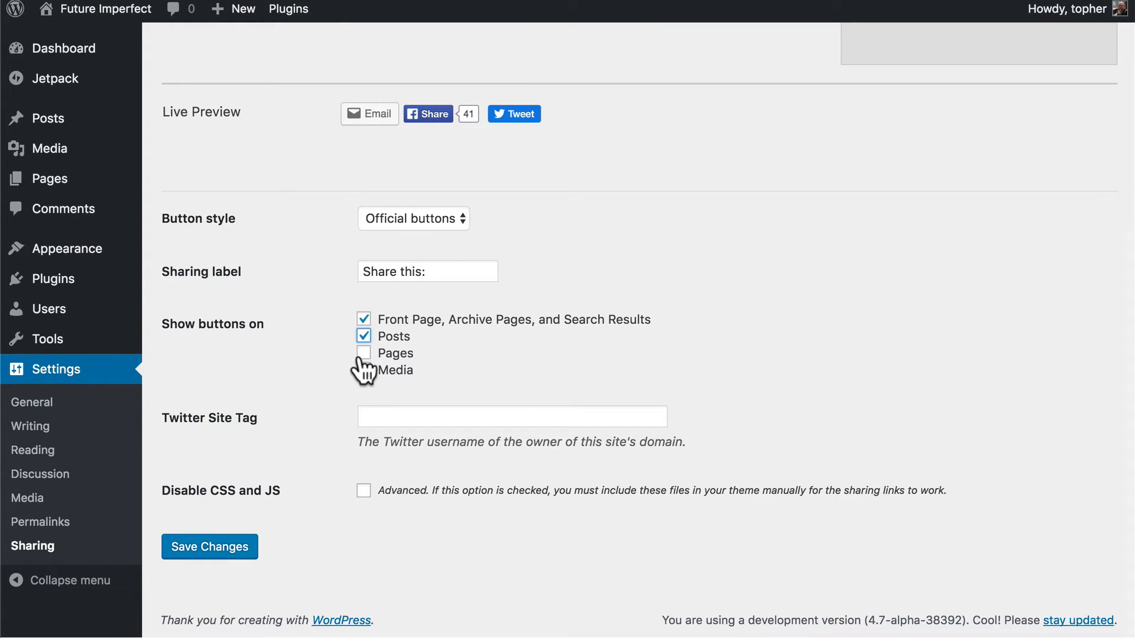
click(364, 353)
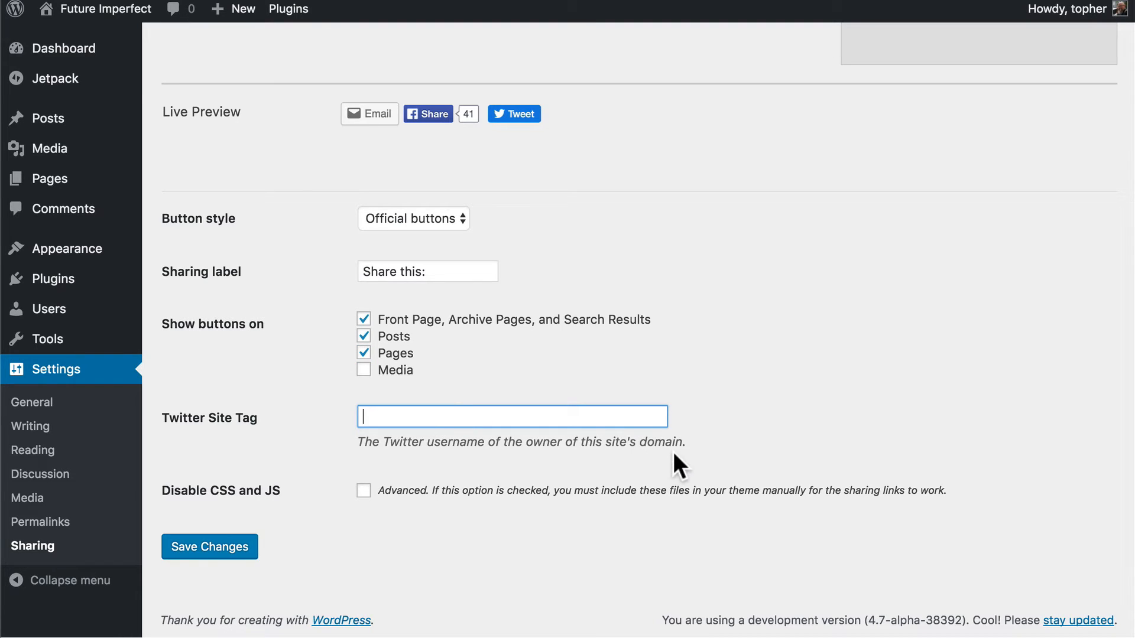
text(topher)
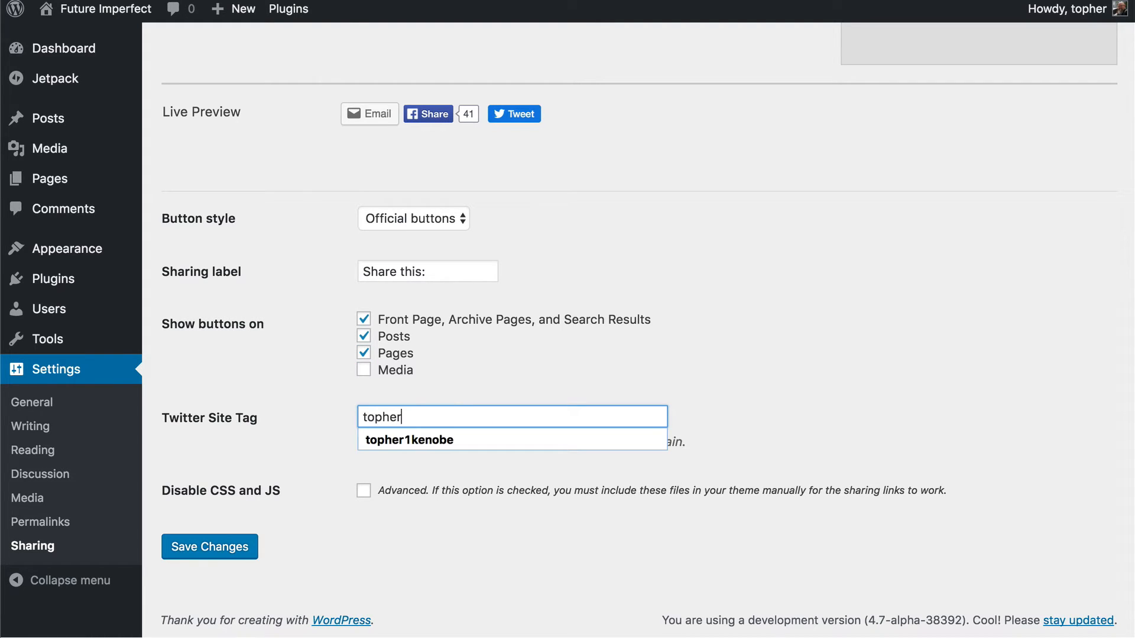
click(411, 440)
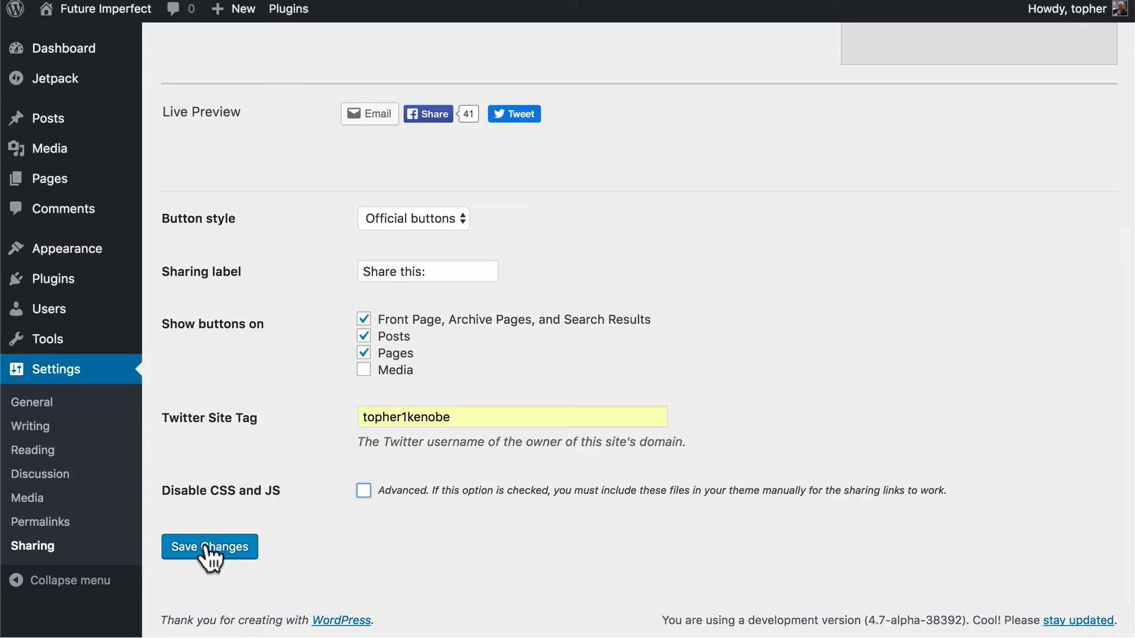
click(209, 546)
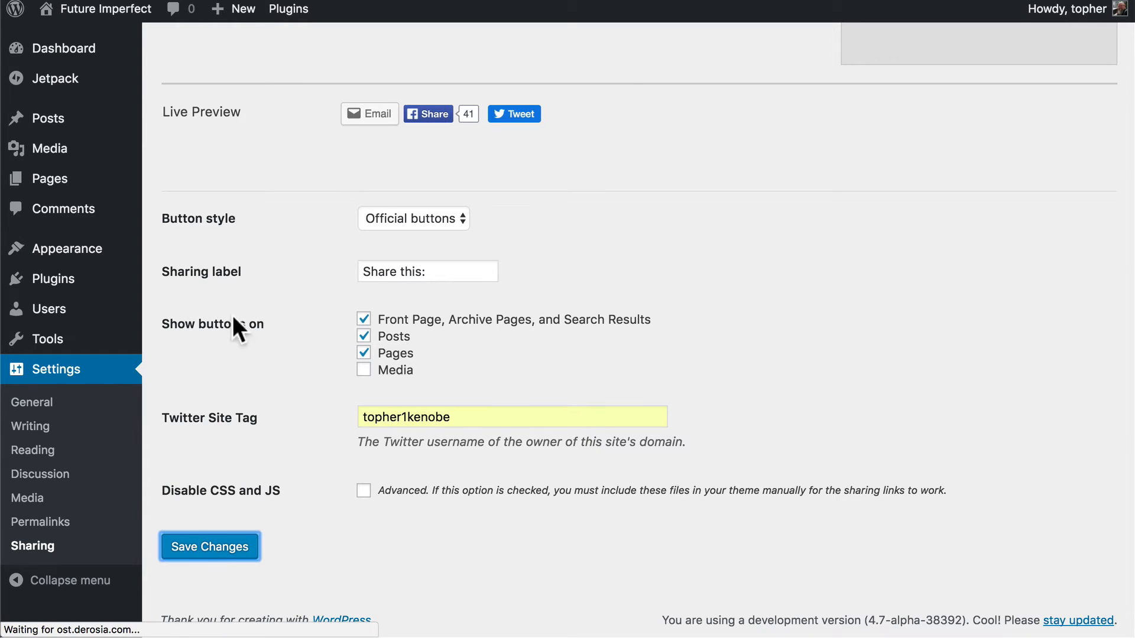
- Visit the Future Imperfect site and test the Email and Facebook Share buttons under the sticky post
click(209, 546)
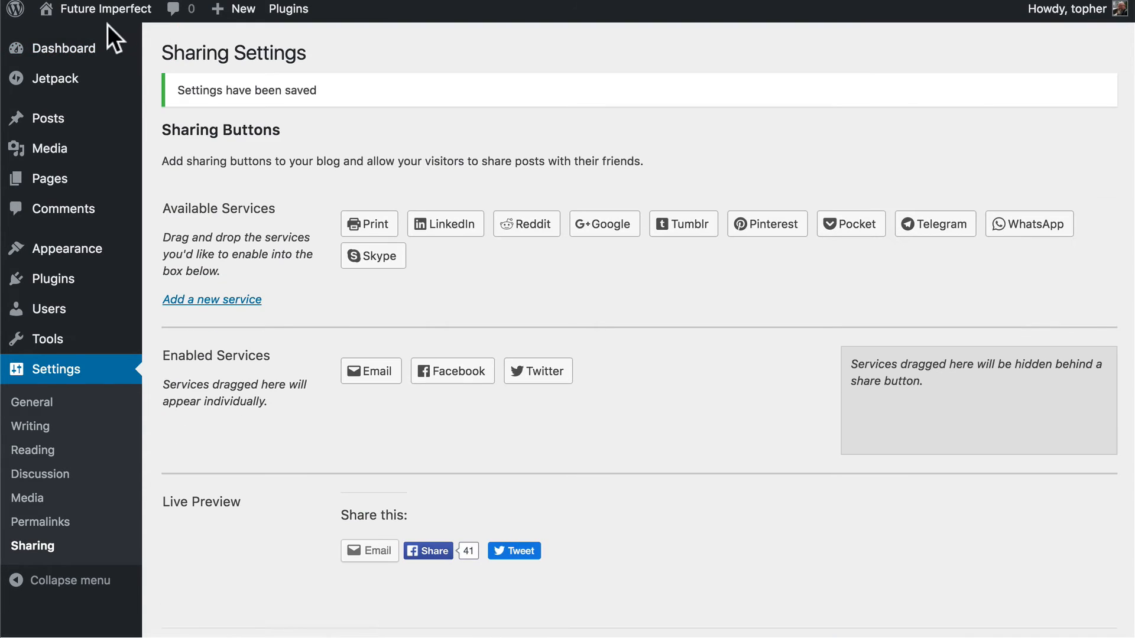
mouse_move(99, 10)
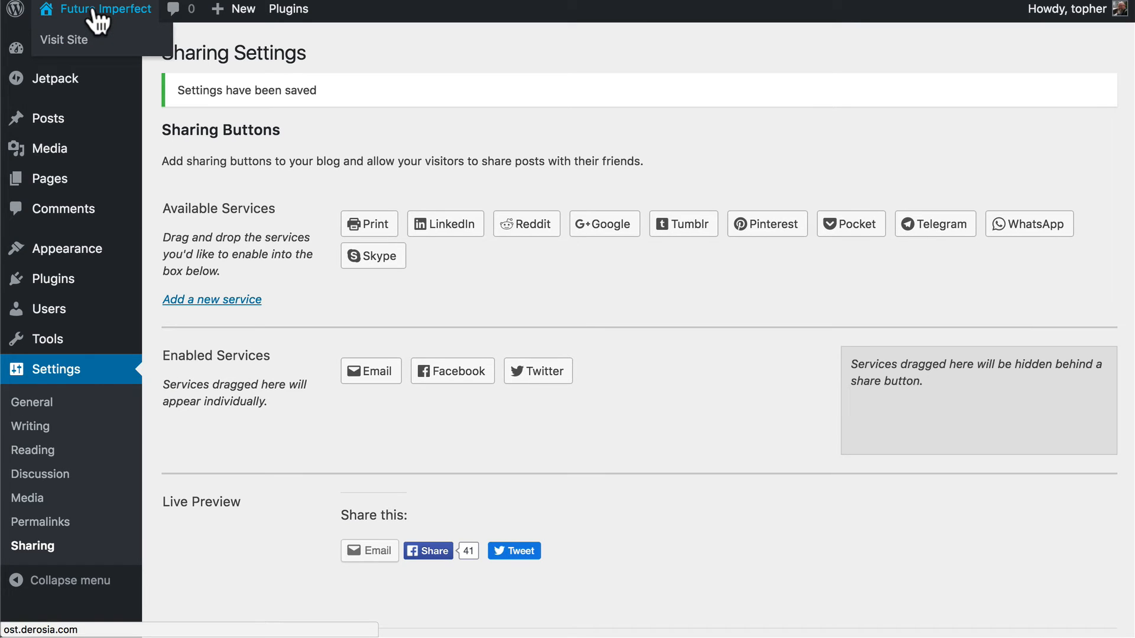
click(60, 40)
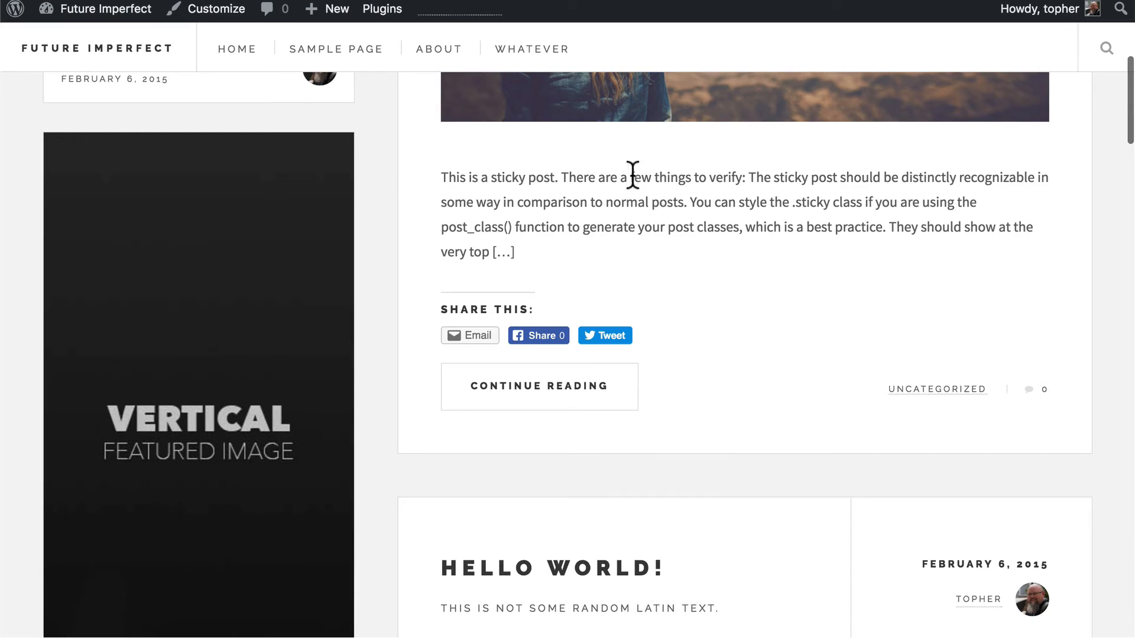
mouse_move(469, 341)
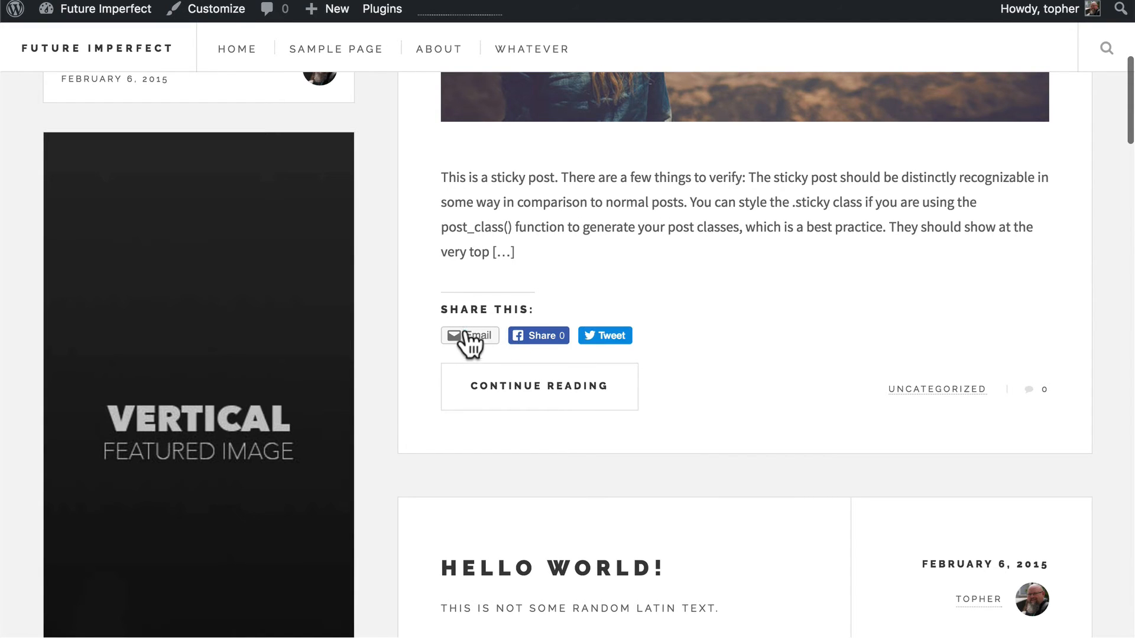
mouse_move(468, 339)
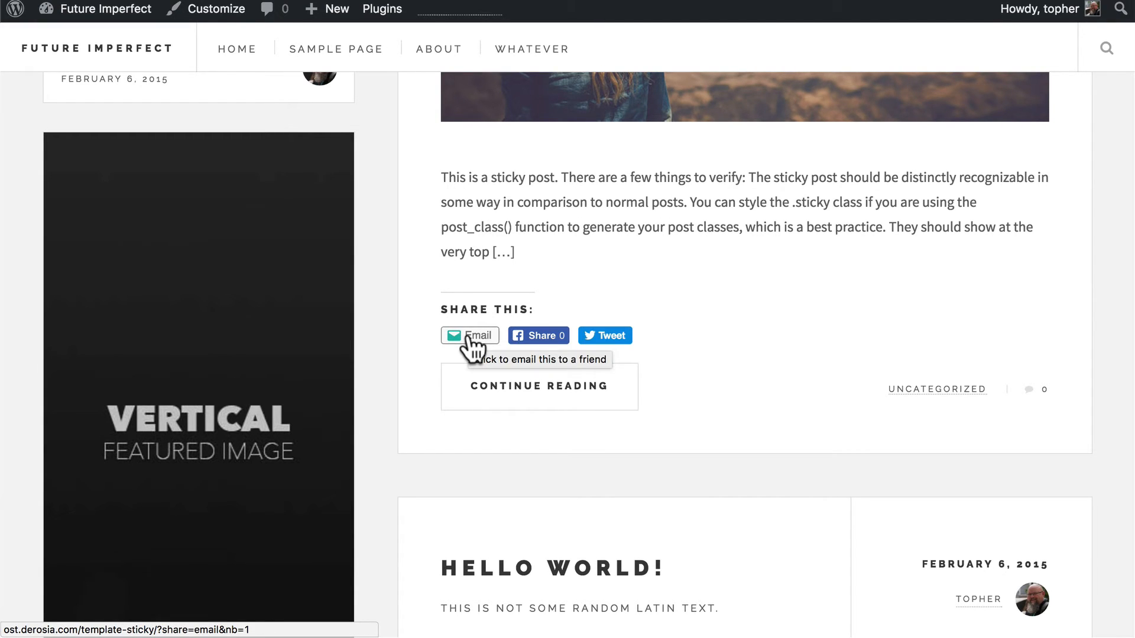
click(470, 336)
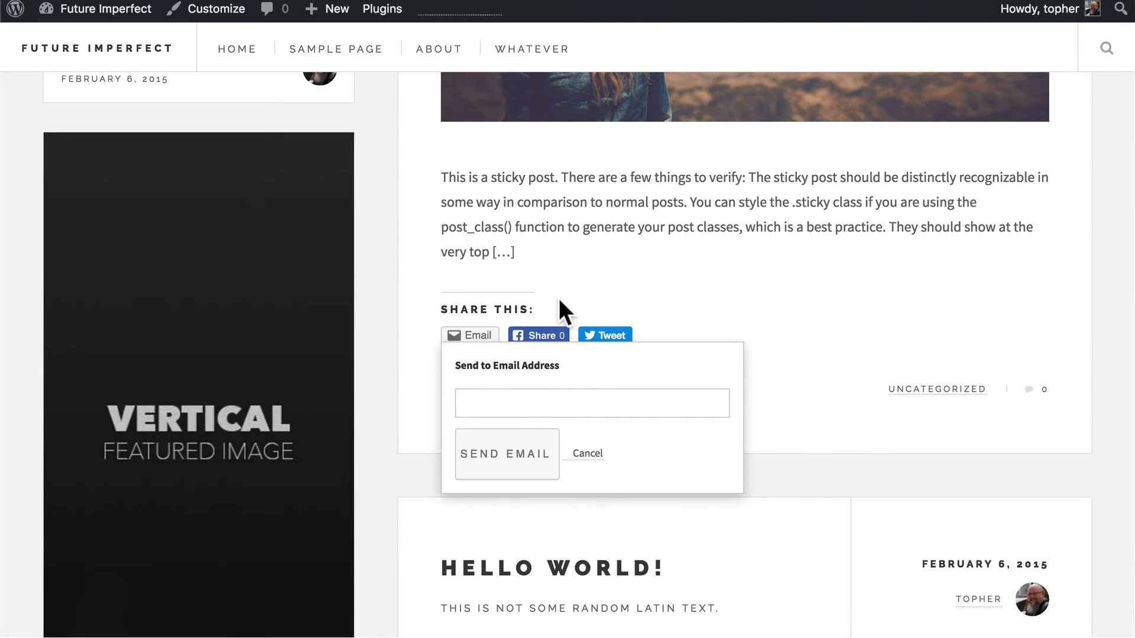
click(604, 336)
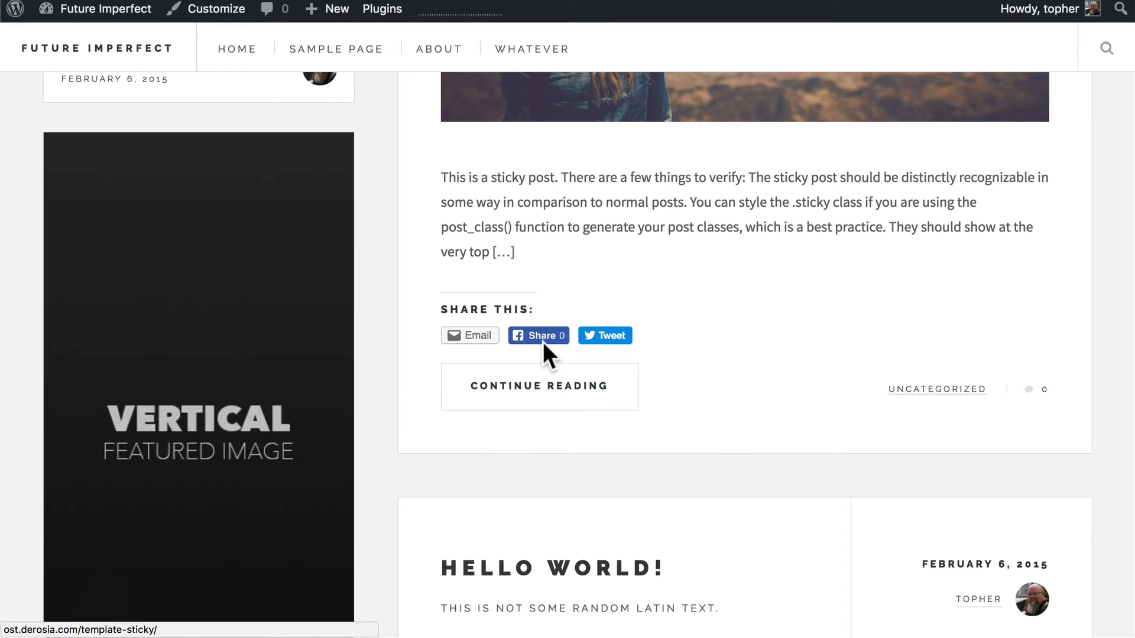
click(539, 336)
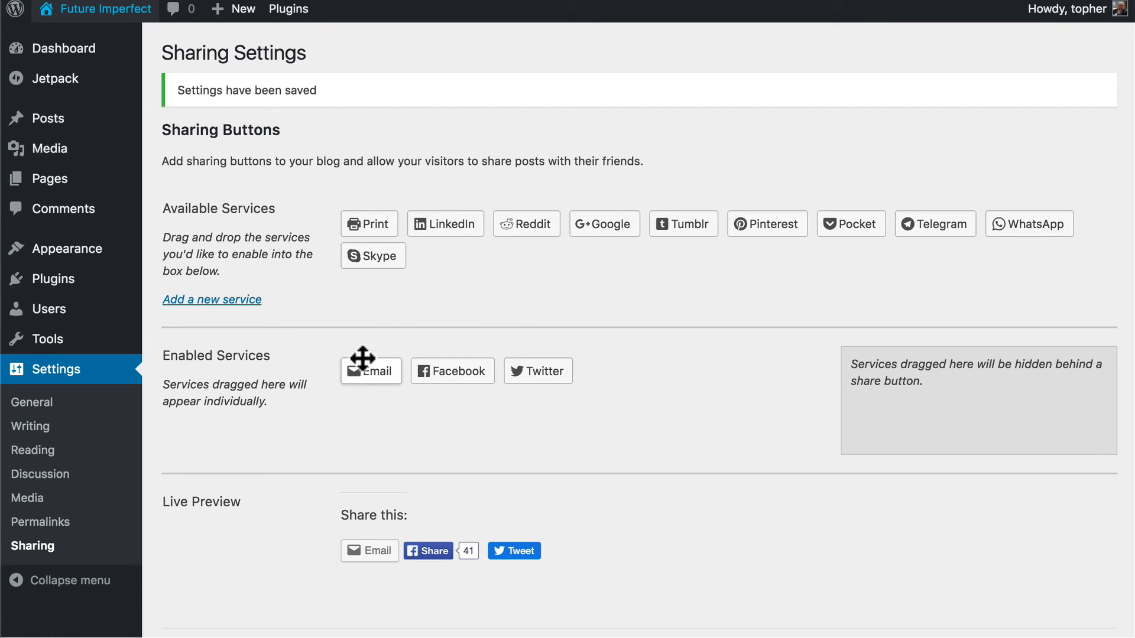
- Drag Email out of Enabled Services, leaving only Facebook and Twitter
drag(370, 370, 370, 224)
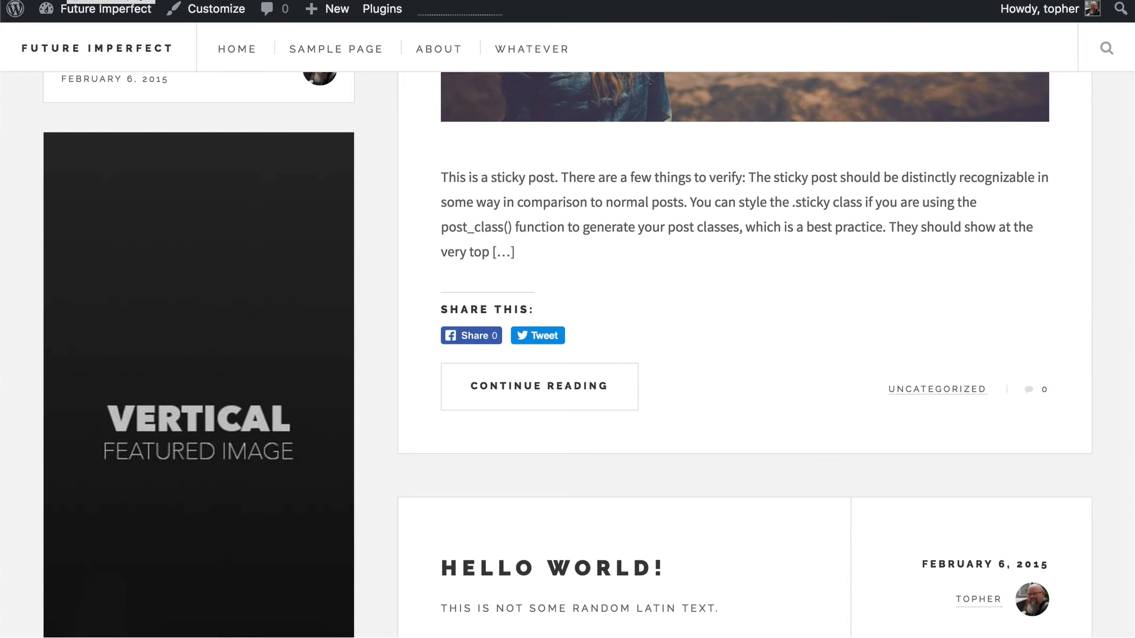
mouse_move(503, 309)
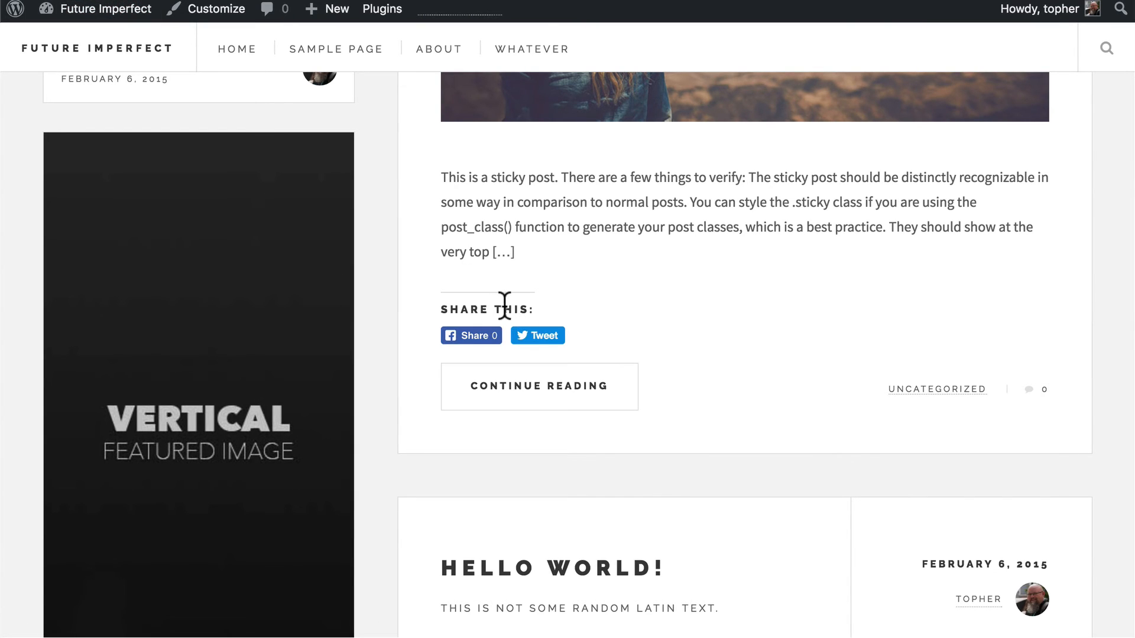
mouse_move(501, 308)
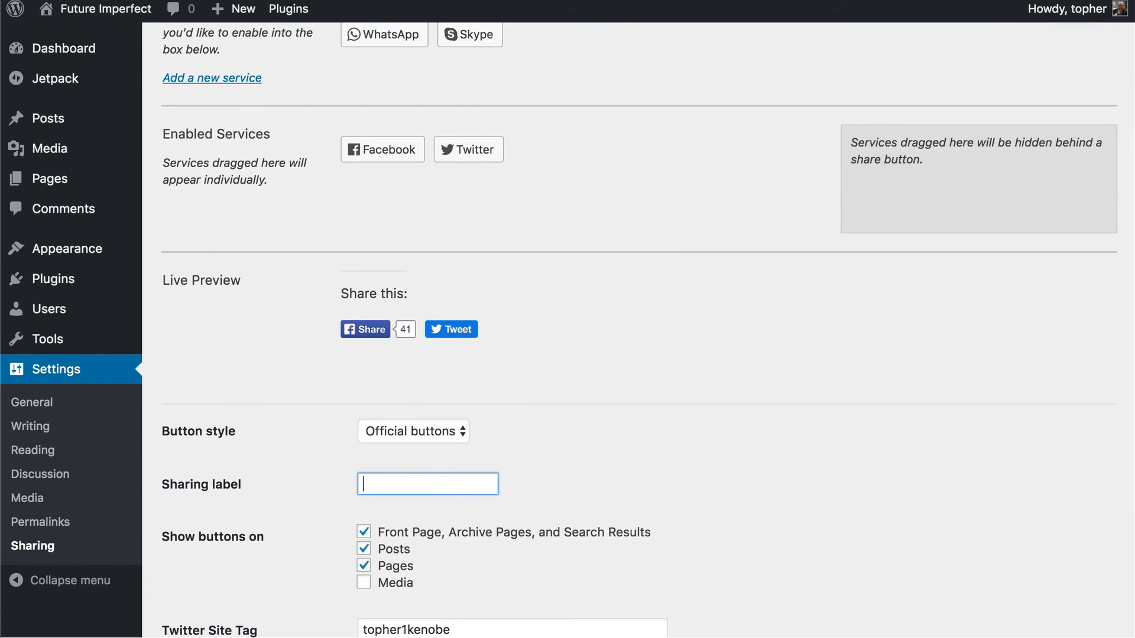
- Save with an empty sharing label so the post shows Share and Tweet without a heading
scroll(down, 3)
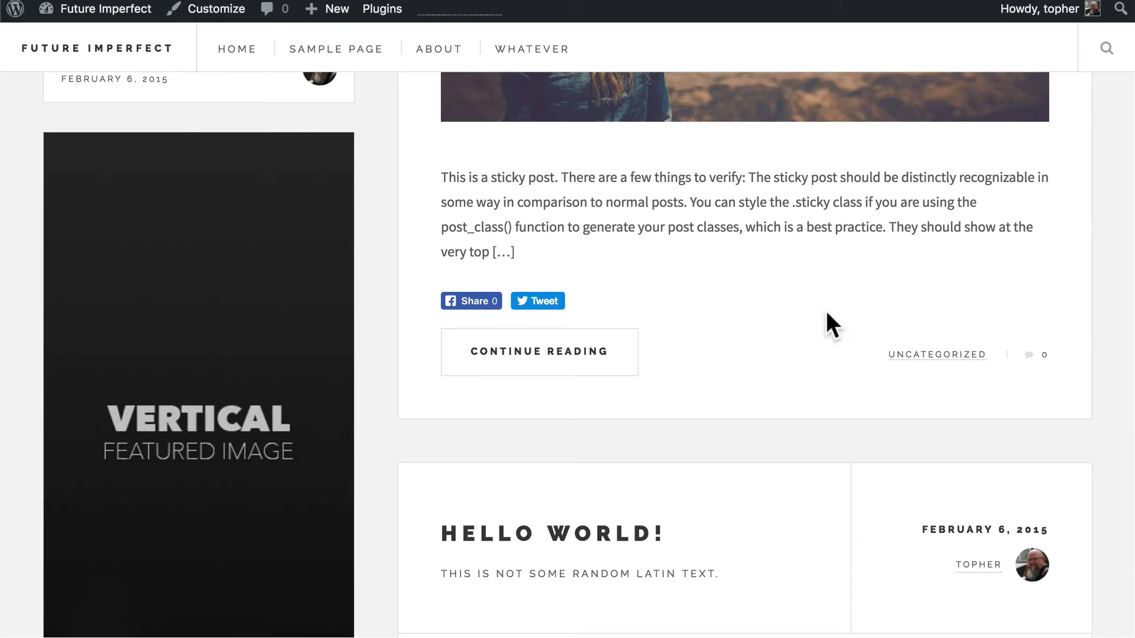
mouse_move(520, 331)
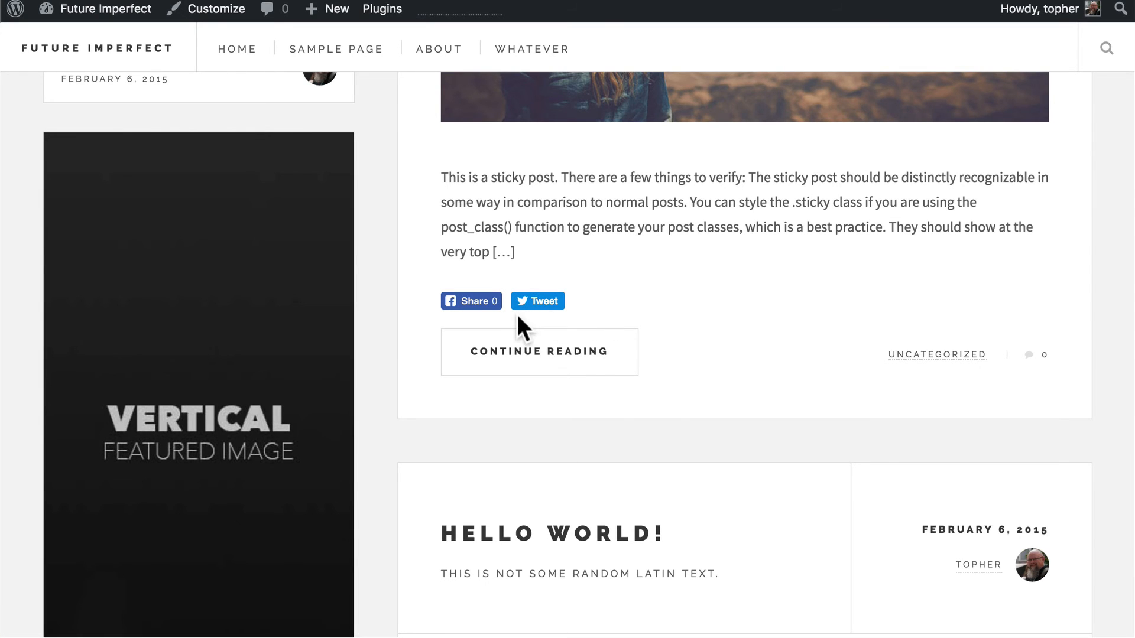
mouse_move(529, 310)
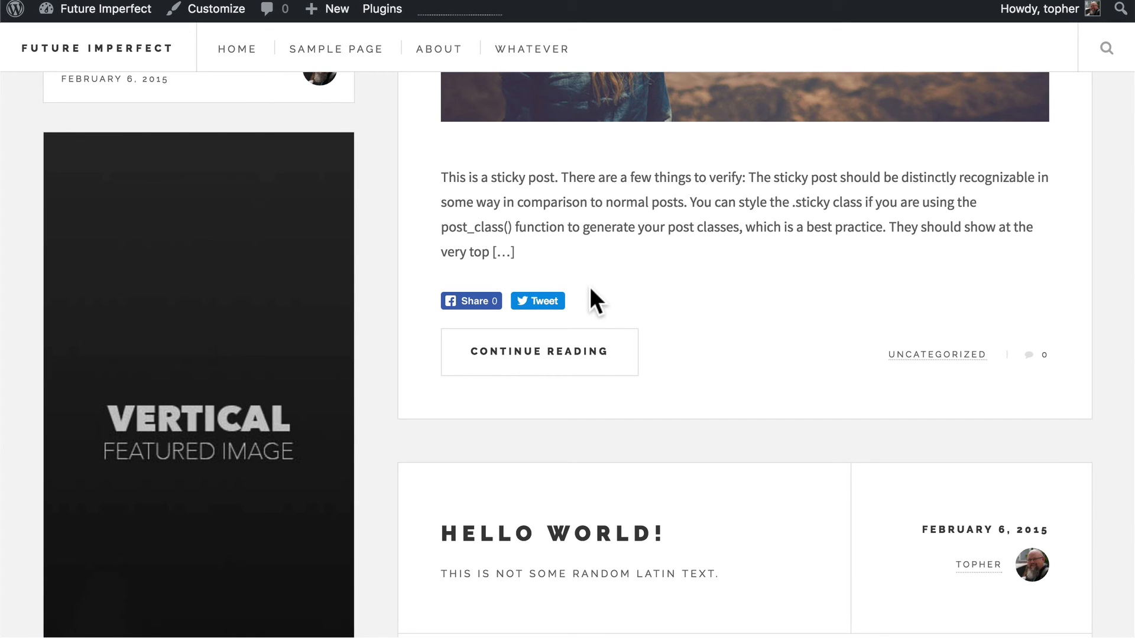
mouse_move(549, 307)
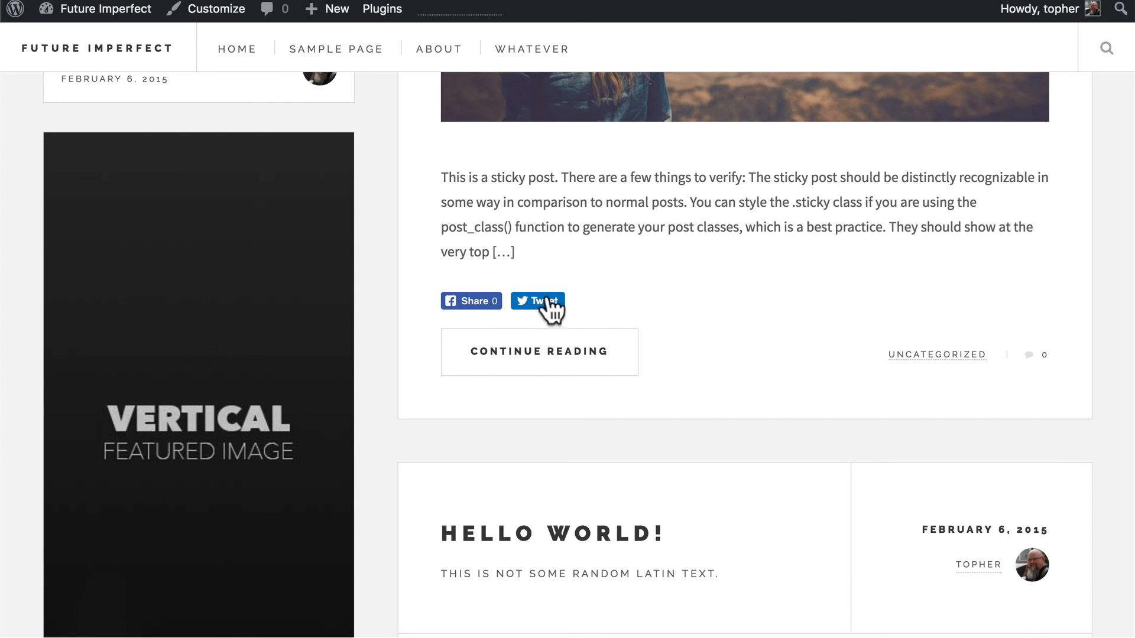
mouse_move(597, 305)
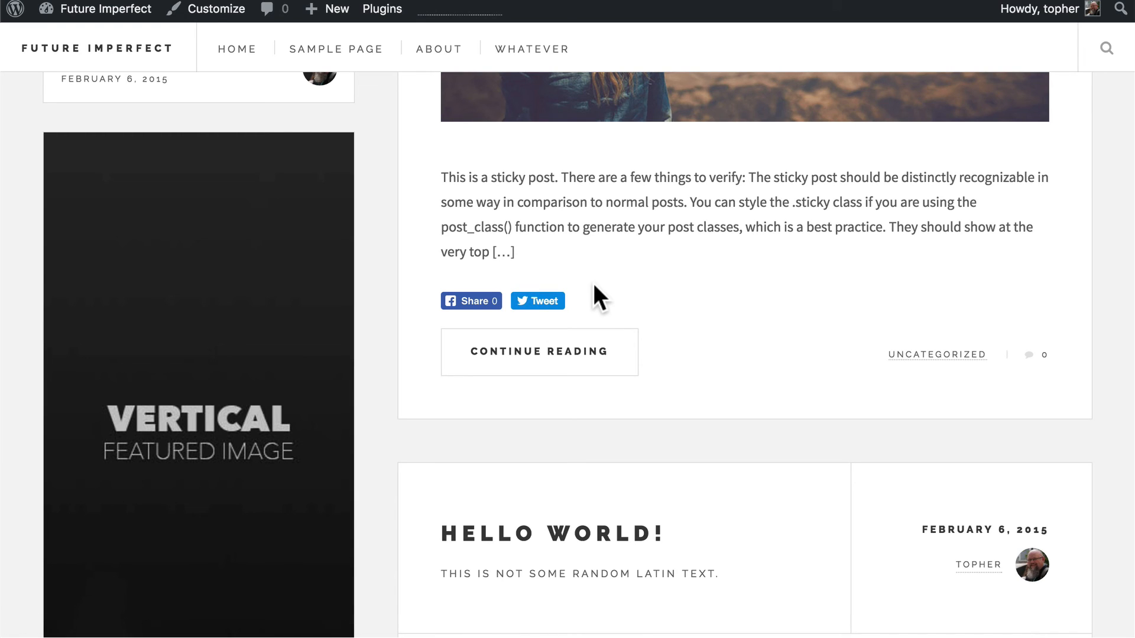
mouse_move(648, 285)
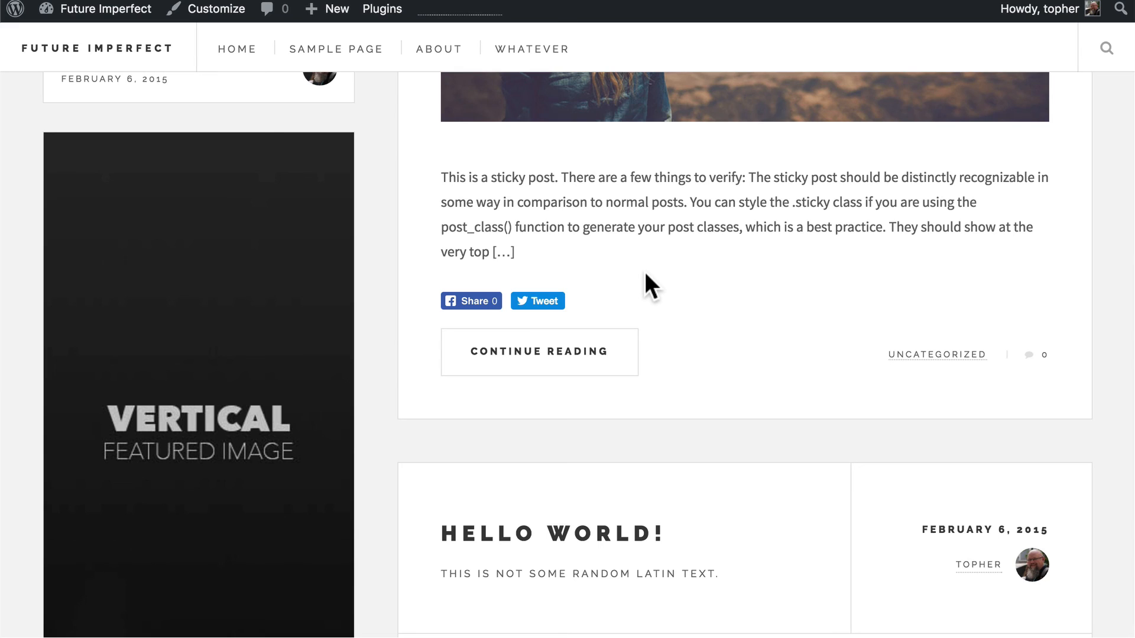
mouse_move(660, 307)
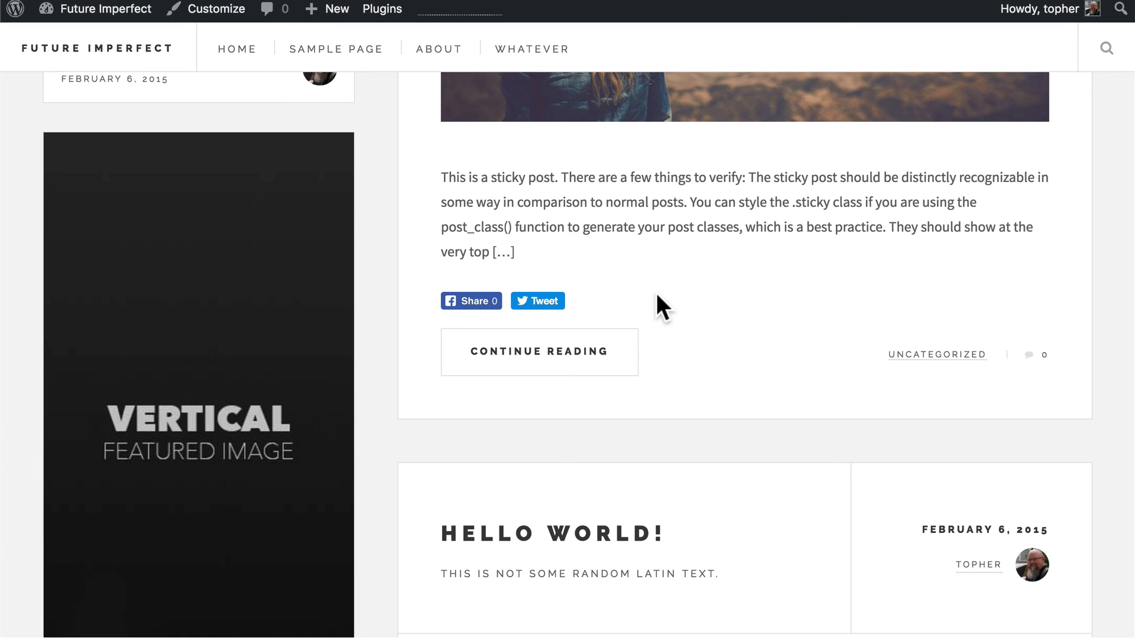
scroll(down, 3)
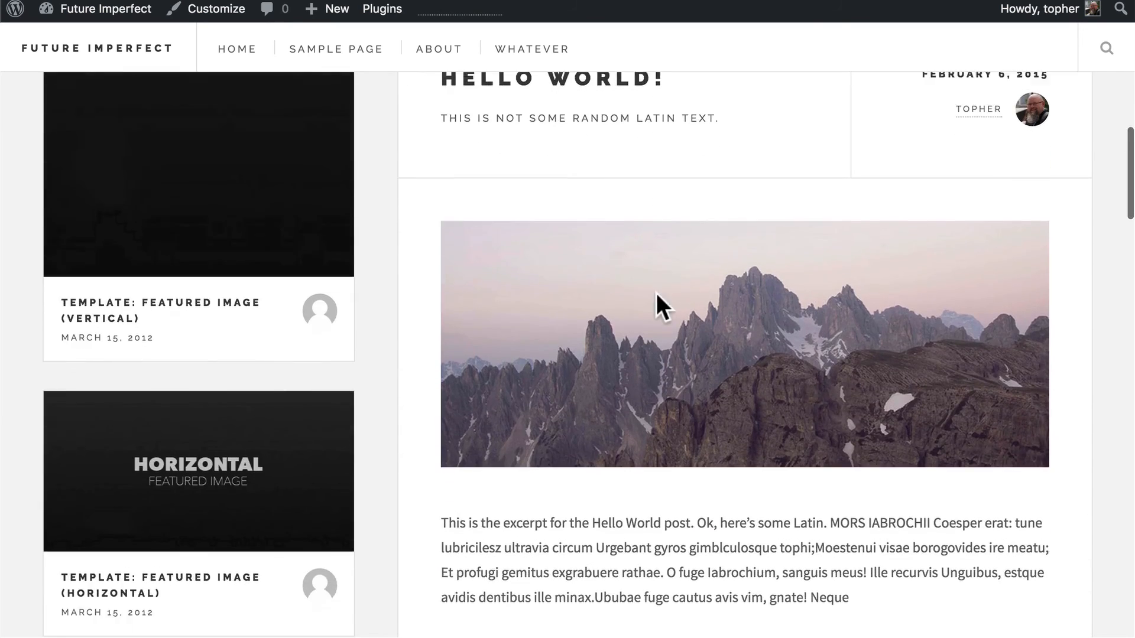
scroll(down, 3)
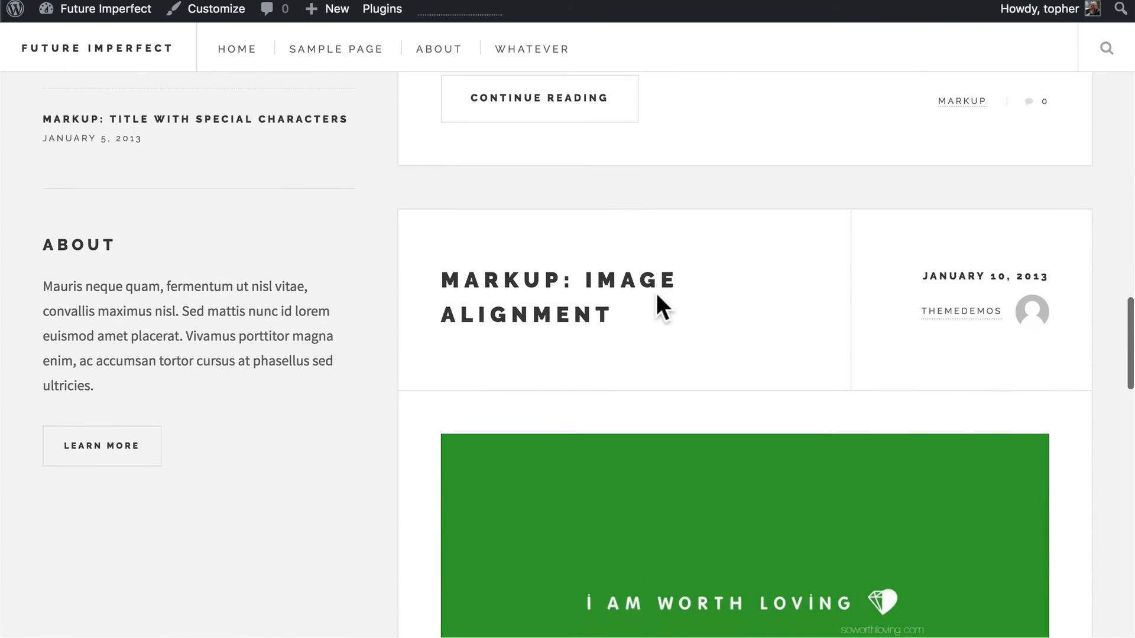
scroll(down, 3)
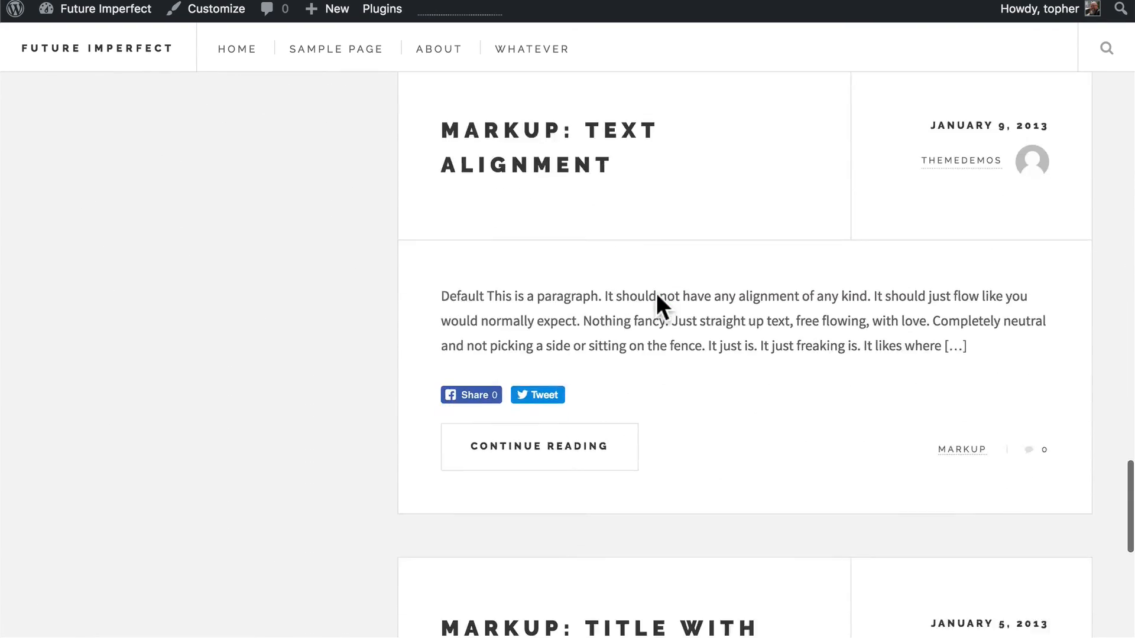
scroll(down, 3)
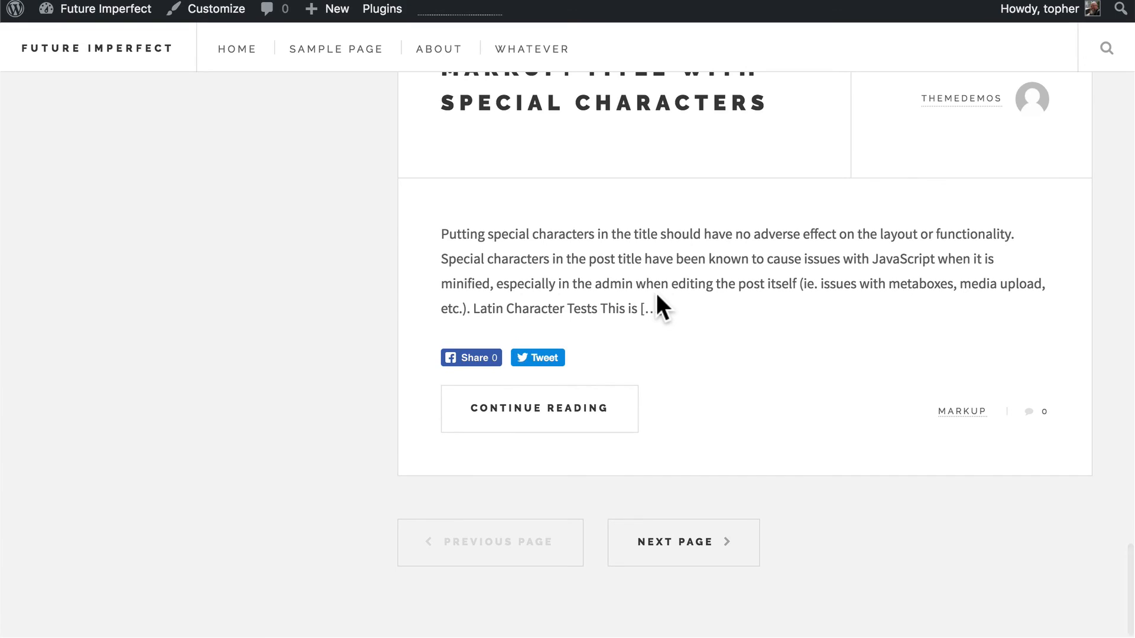